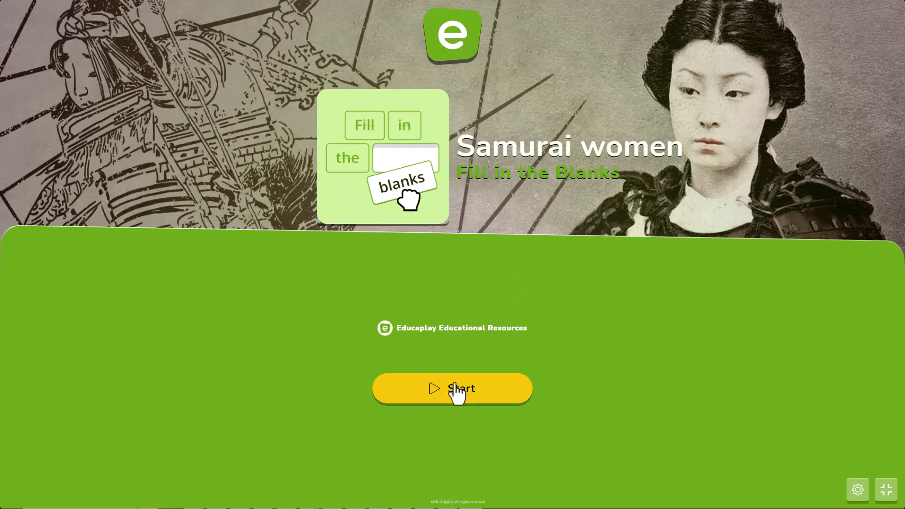
Start the Samurai women activity, fill the archer and demon blanks, and check.
click(452, 388)
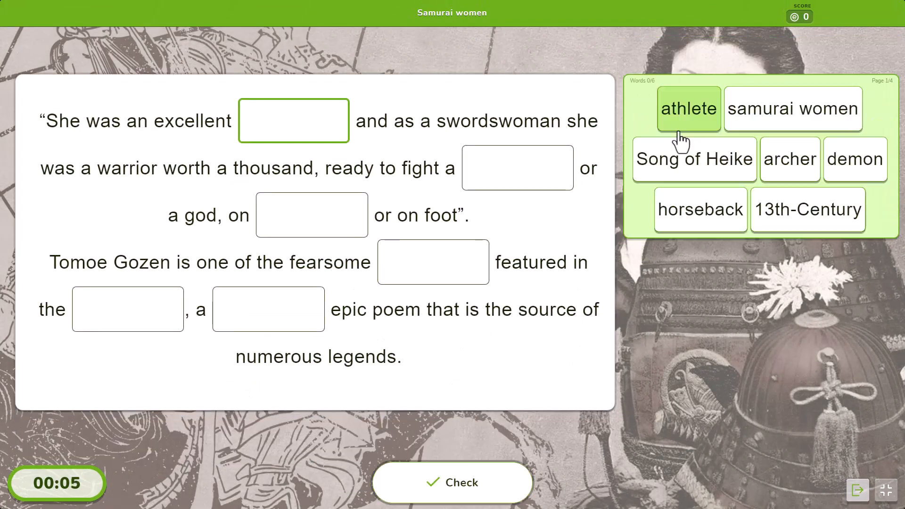
click(790, 159)
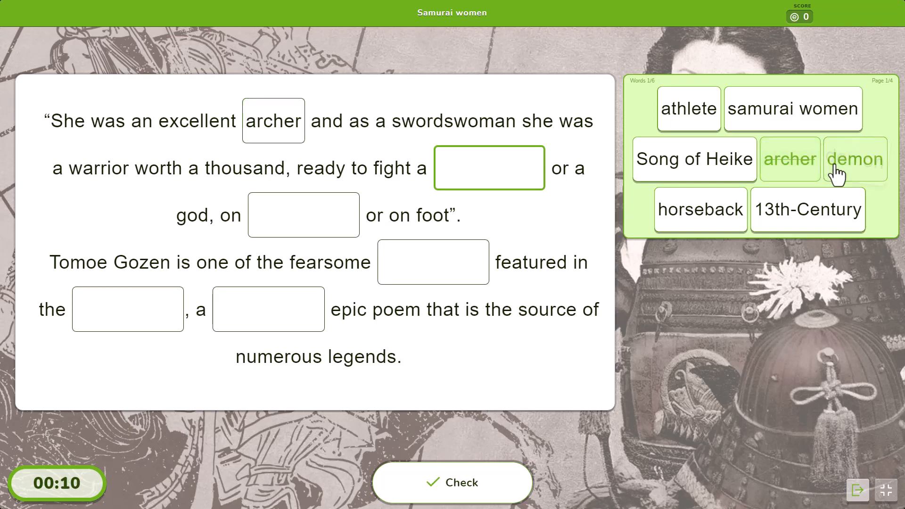
click(452, 483)
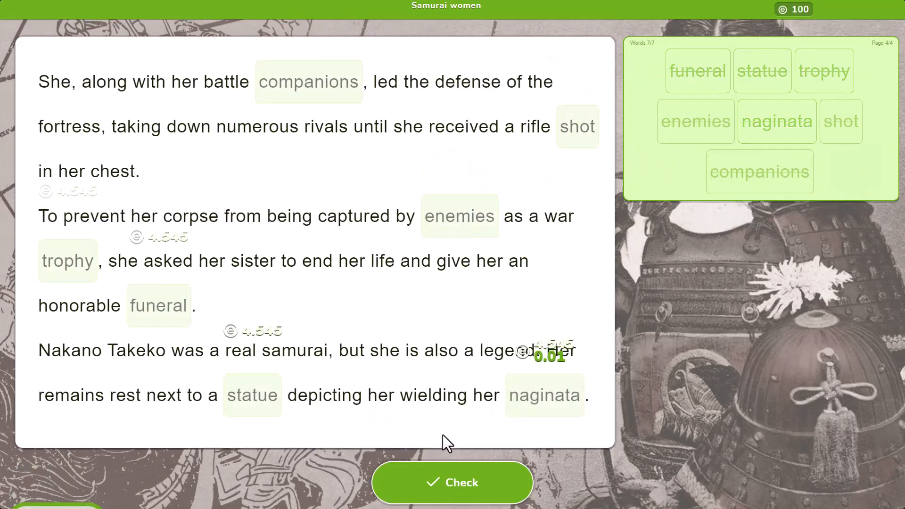
click(452, 483)
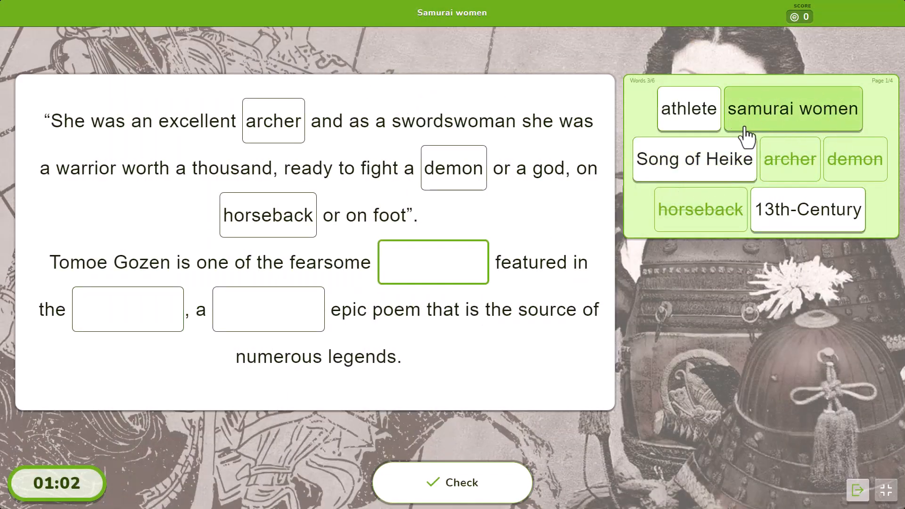
Fill the remaining blanks with samurai women, Japanese and mythical.
click(792, 109)
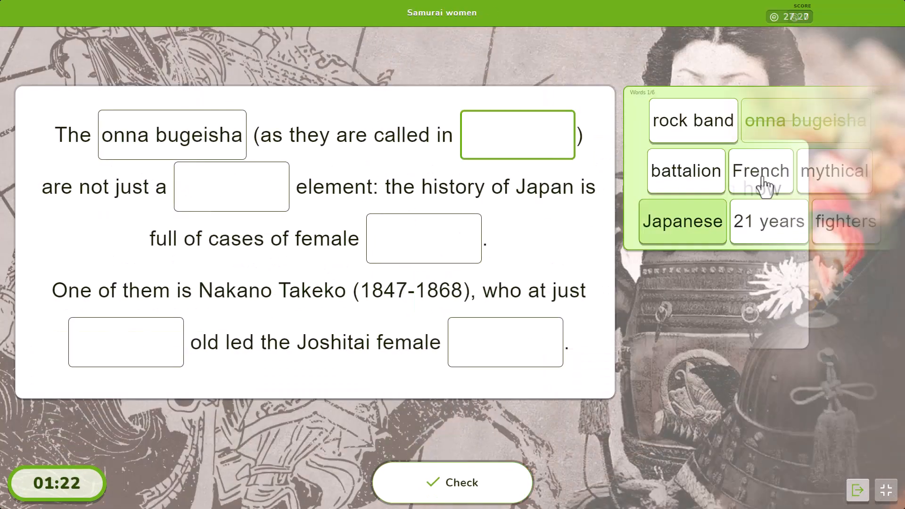
click(682, 221)
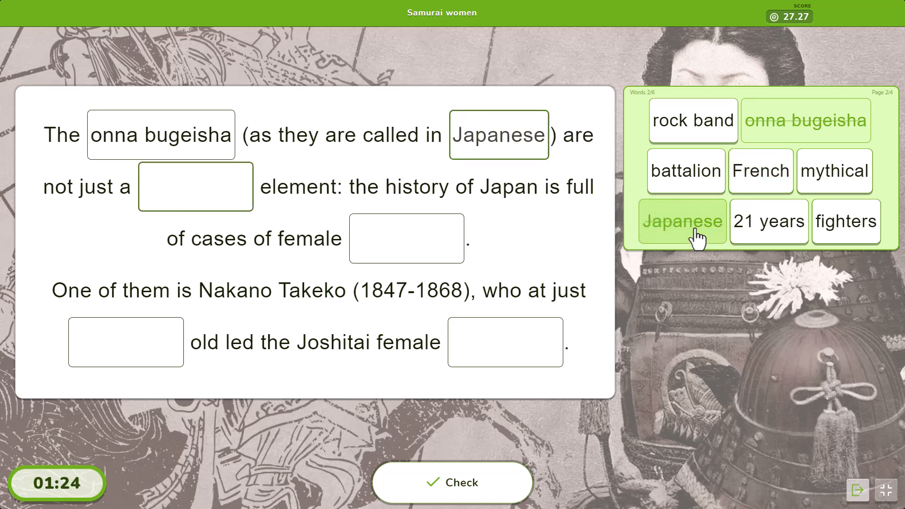
click(195, 185)
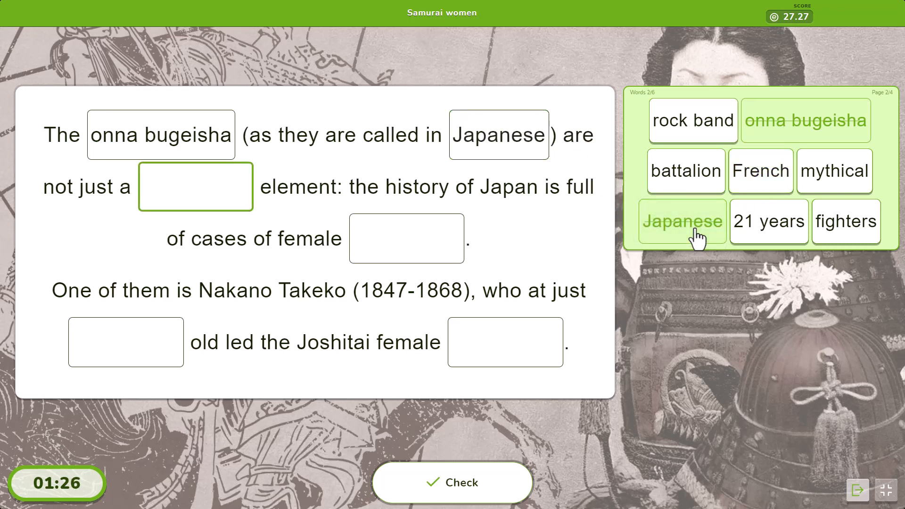
click(834, 171)
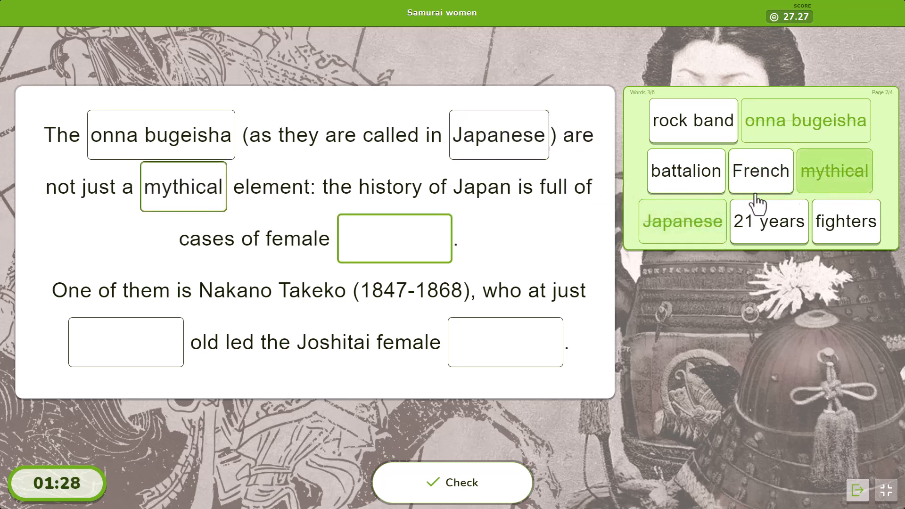
mouse_move(569, 275)
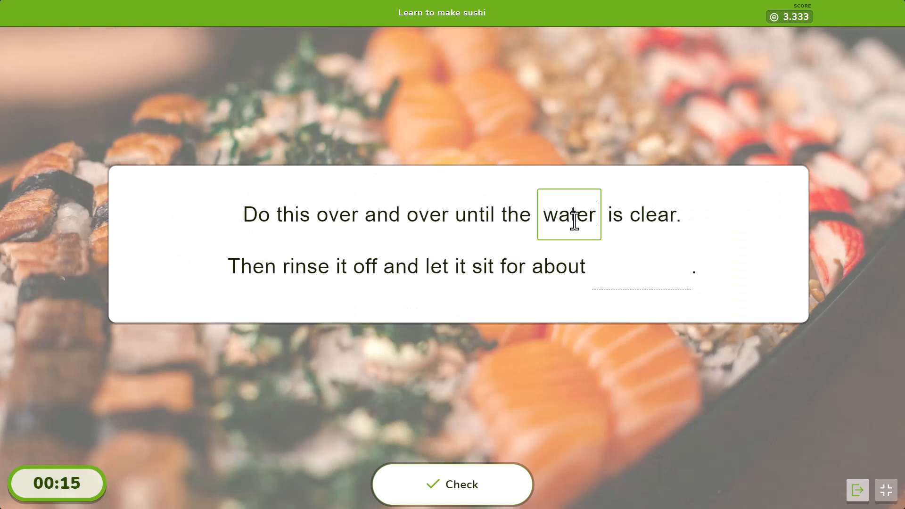
Type 30 minutes into the sushi blank, check the answers, and return home.
text(3)
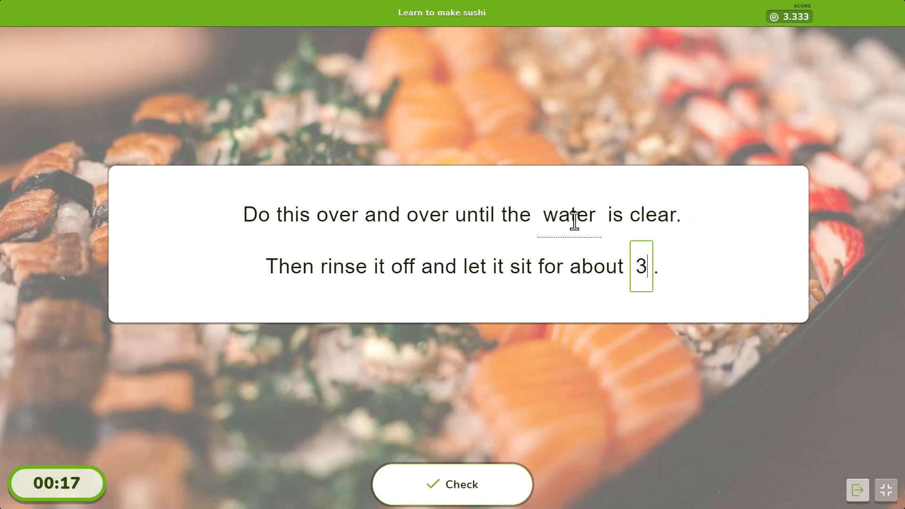
text(0 minuto)
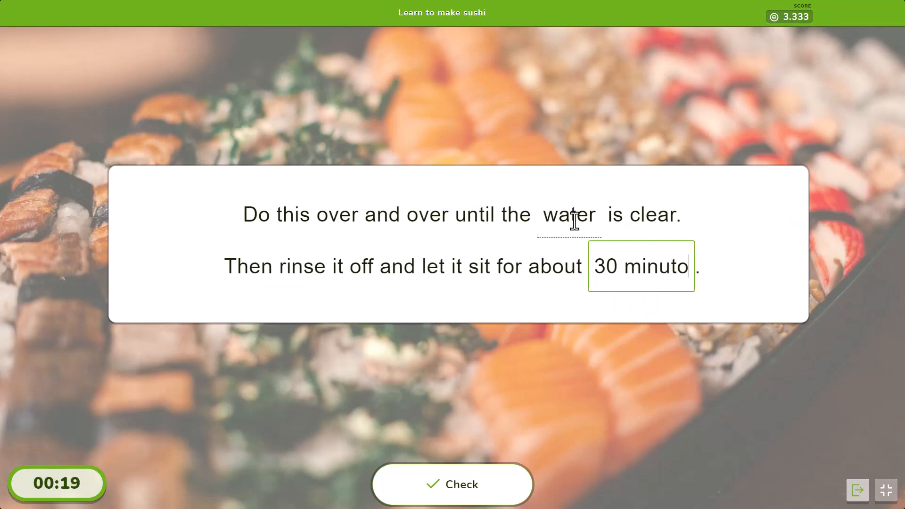
text(es)
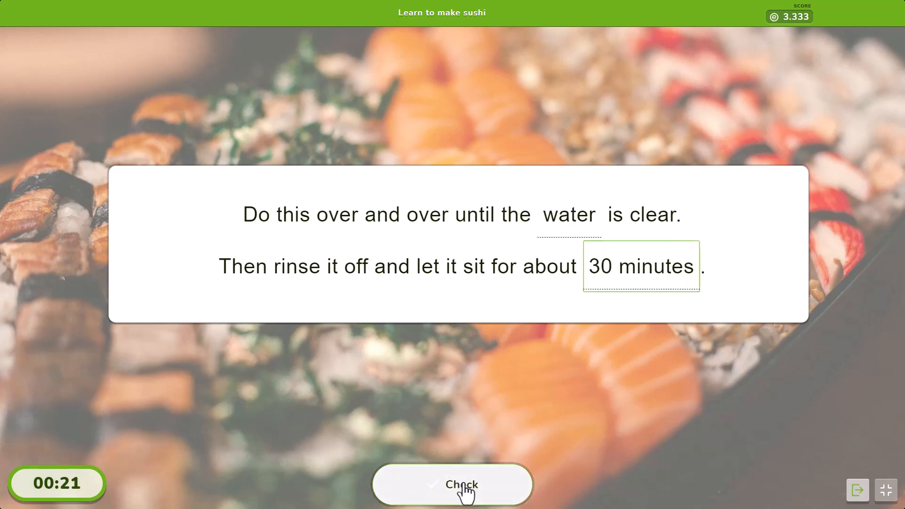
click(452, 484)
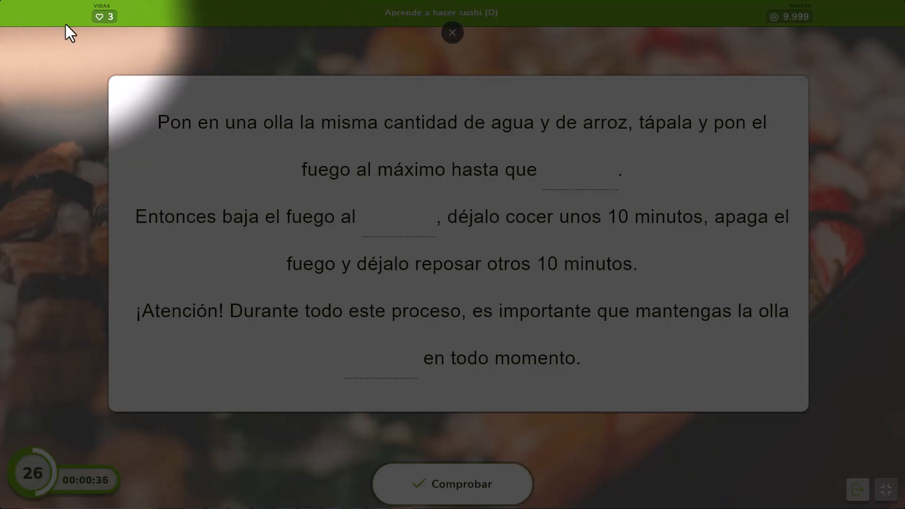
click(452, 33)
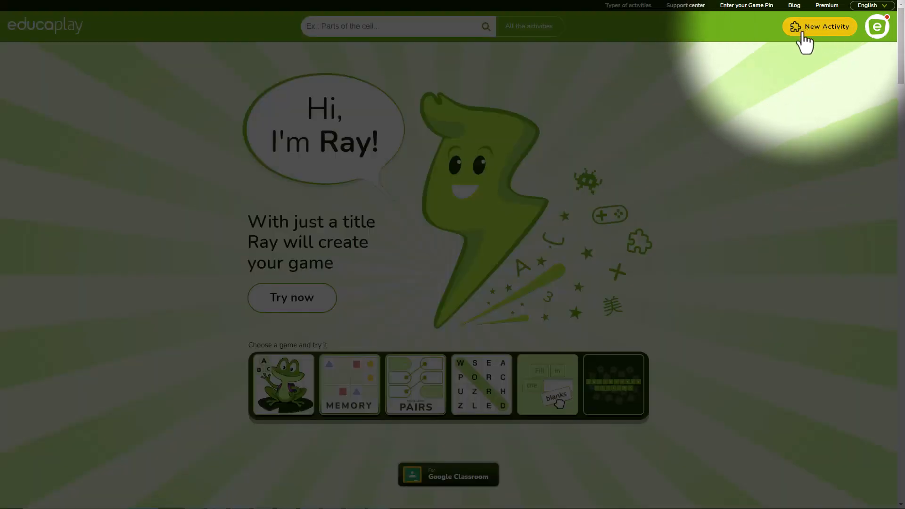
Create a Fill in the Blanks activity generated by Ray from the title 'Samurai women'.
click(819, 27)
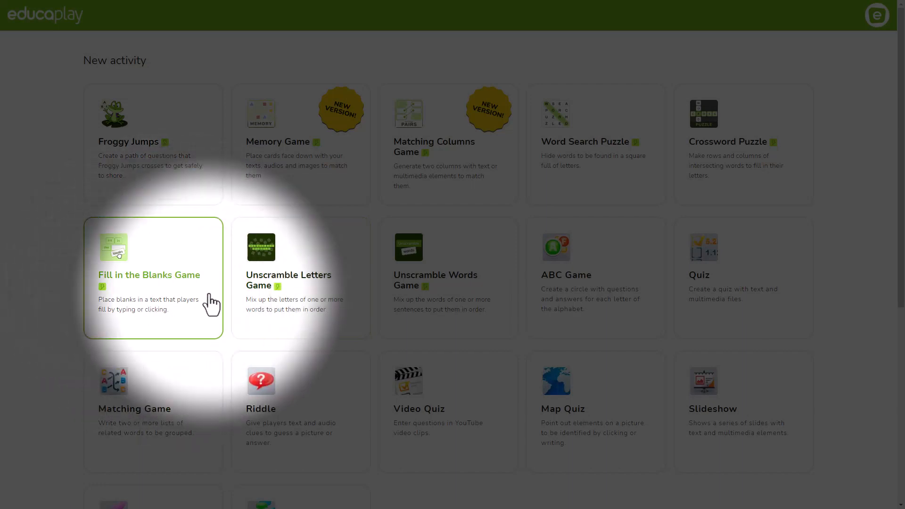
mouse_move(156, 288)
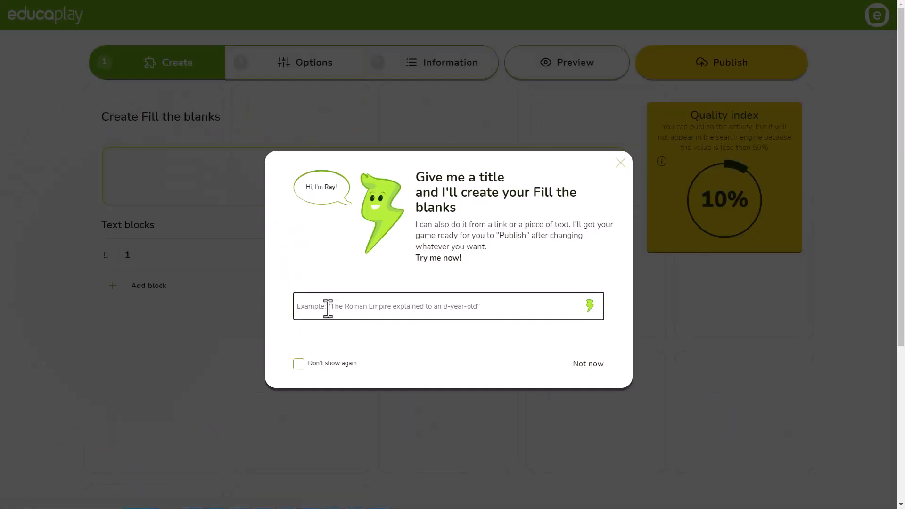
text(Sam)
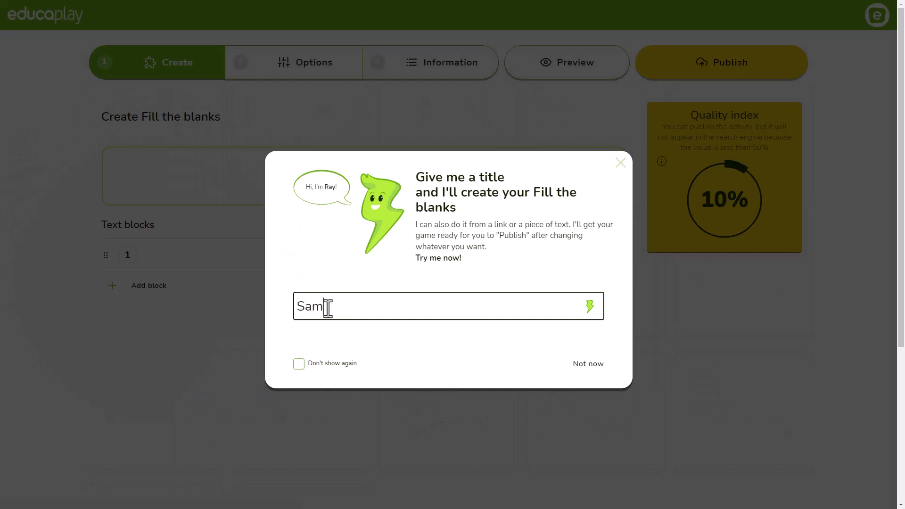
text(urai wome)
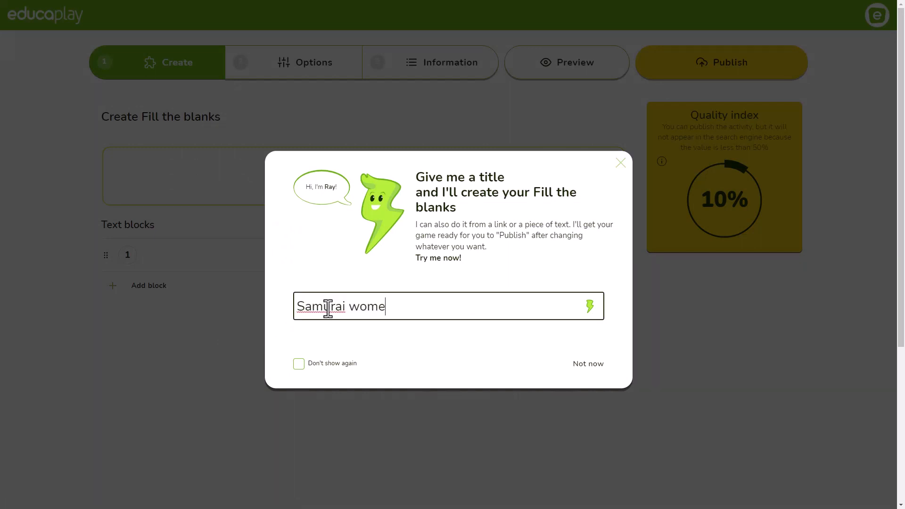
text(n)
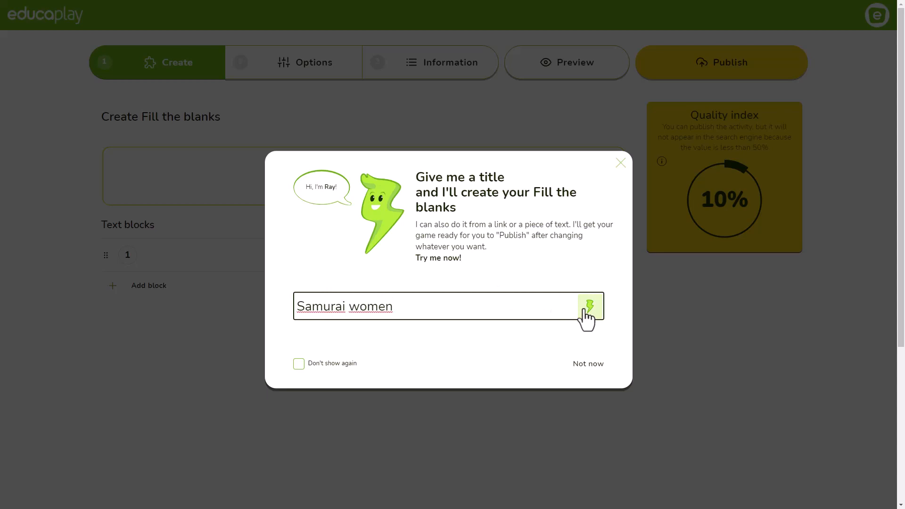
click(590, 306)
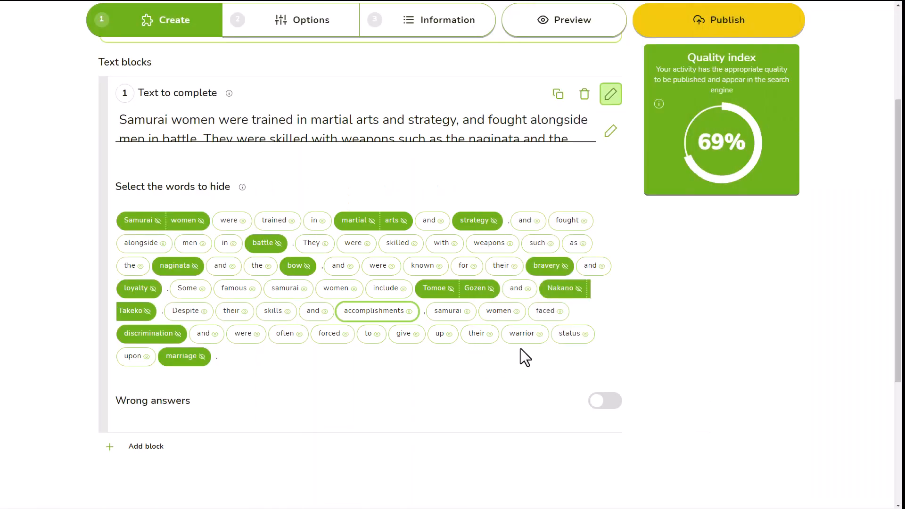
Hide warrior and status, then paste the 'She was an excellent archer' passage and generate.
click(573, 334)
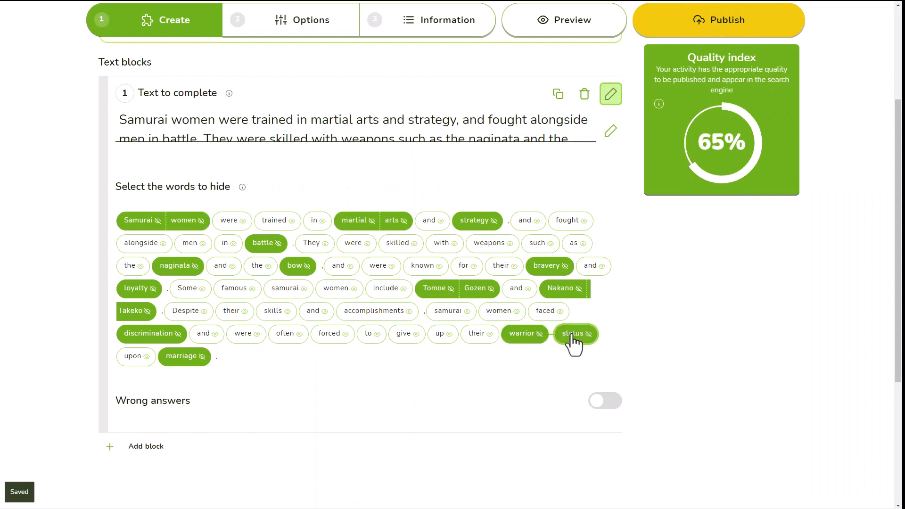
click(572, 334)
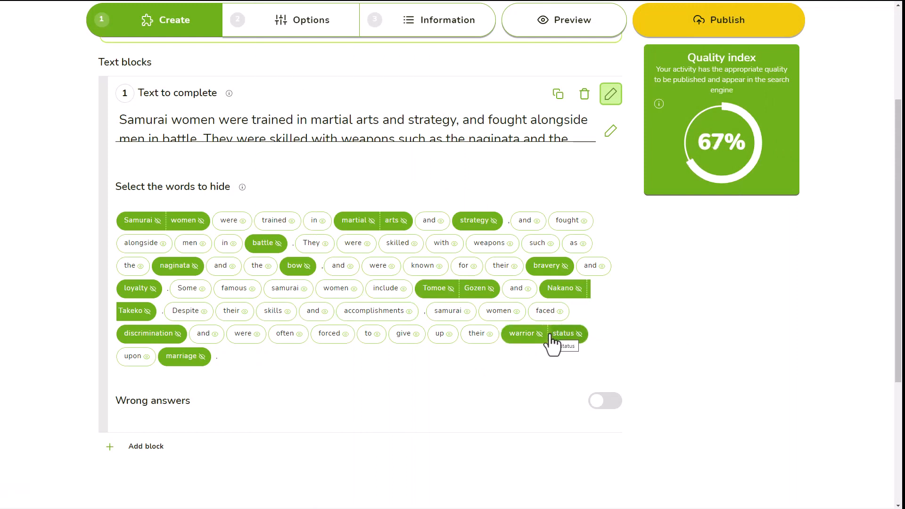
click(569, 334)
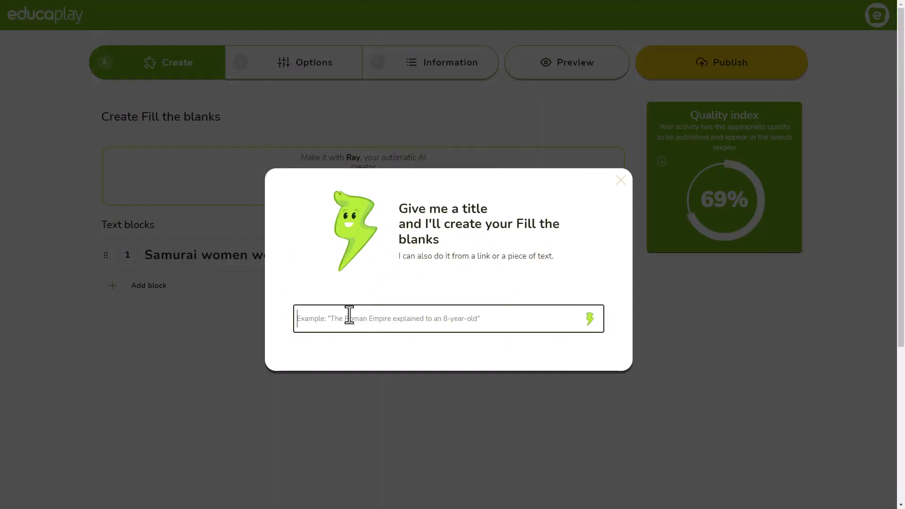
text("She was an excellent archer and as a swordswoman she was a warrior worth a")
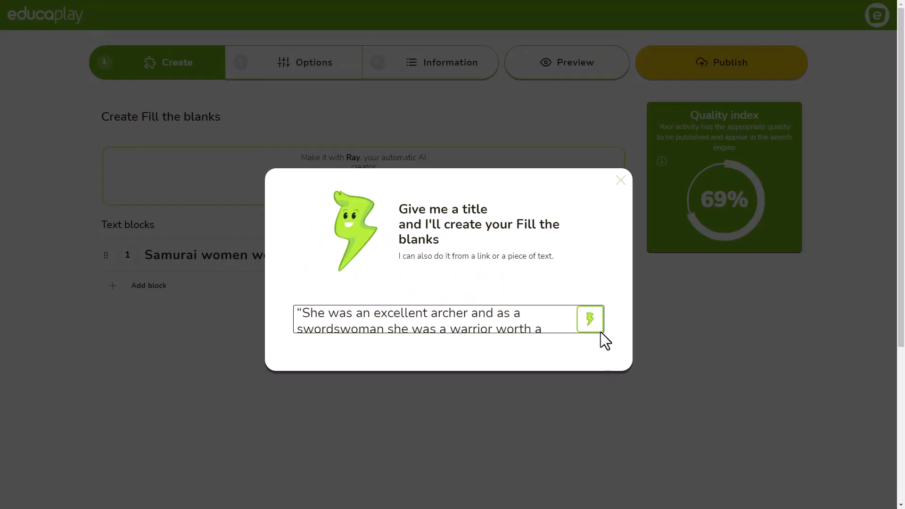
click(590, 318)
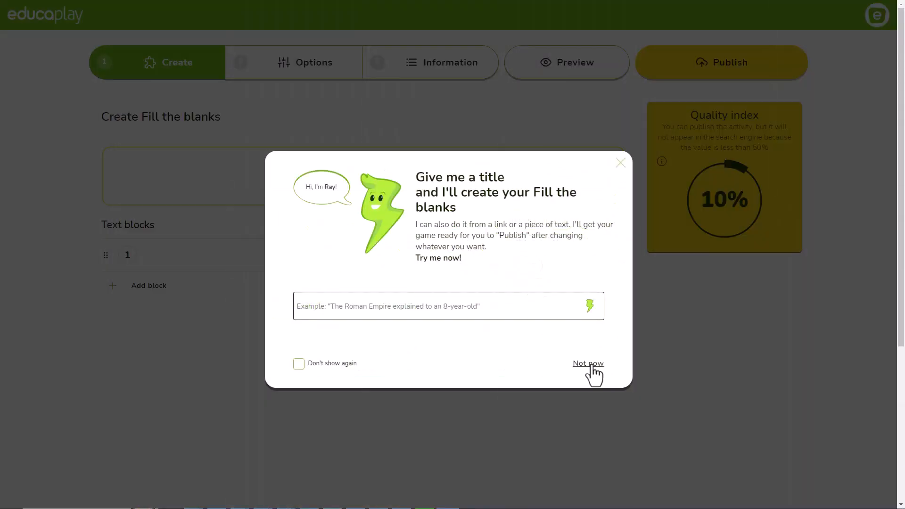
Write the Tomoe Gozen passage manually and hide archer, demon, god, horseback and others.
click(588, 363)
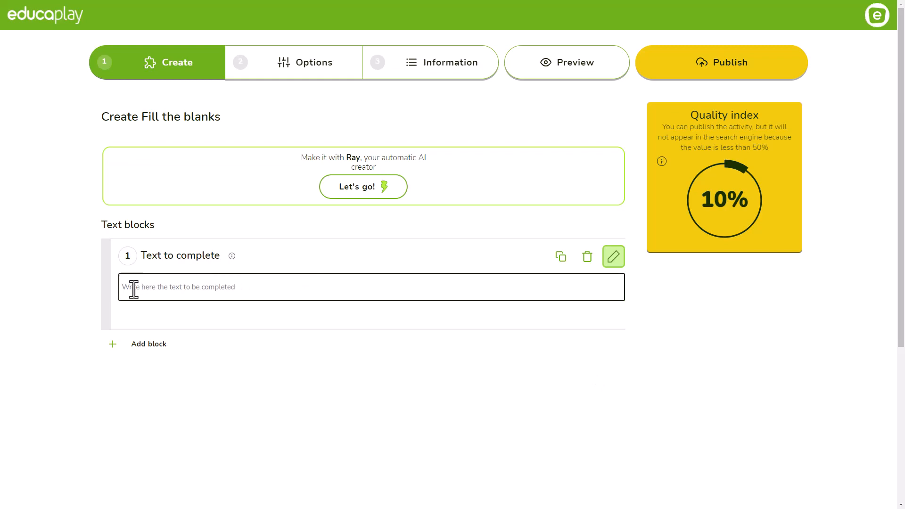
text("She was an excellent archer and as a swordswoman she was a warrior worth a thousand, ready to fight a demon or a god, on horseback or on foot". Tomoe Gozen is one of the fearsome samurai women featured in the Song of Heike, a 13th-Century epic poem that is the source of numerous legends.)
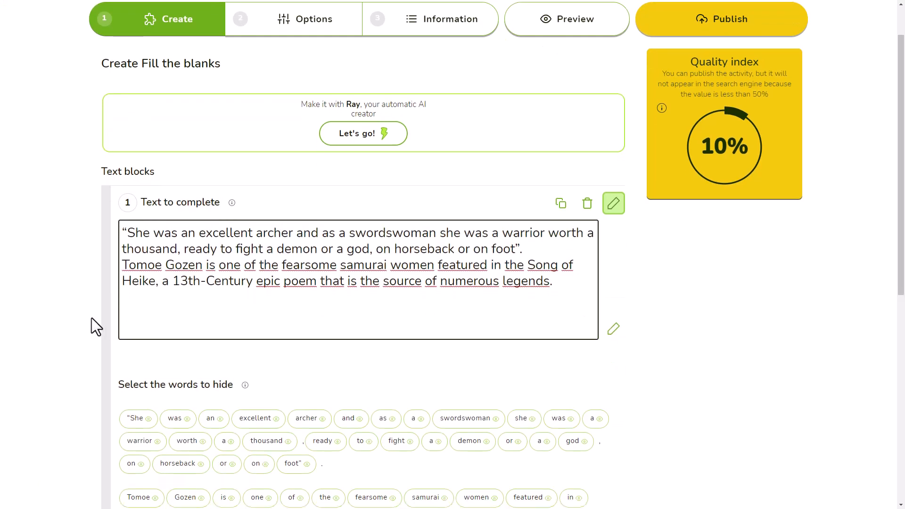
scroll(down, 3)
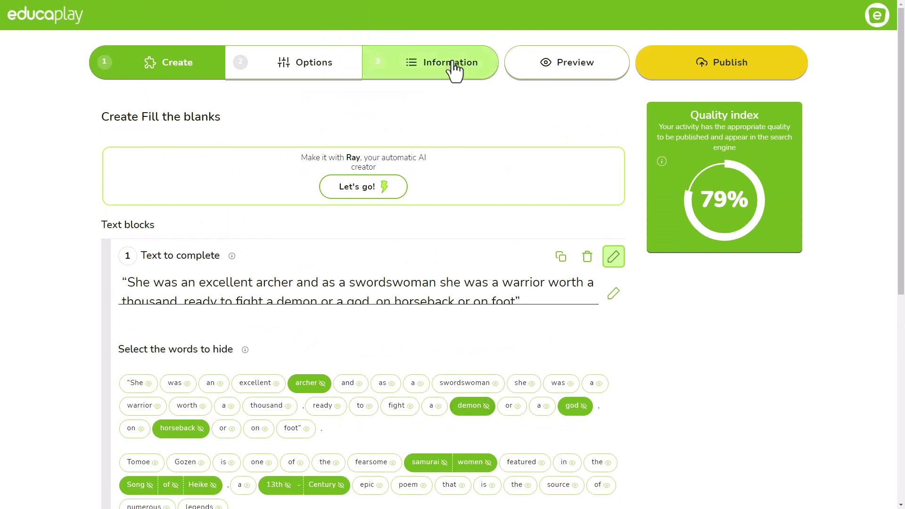
Add a samurai women description in Information, publish, and return to editing.
click(442, 62)
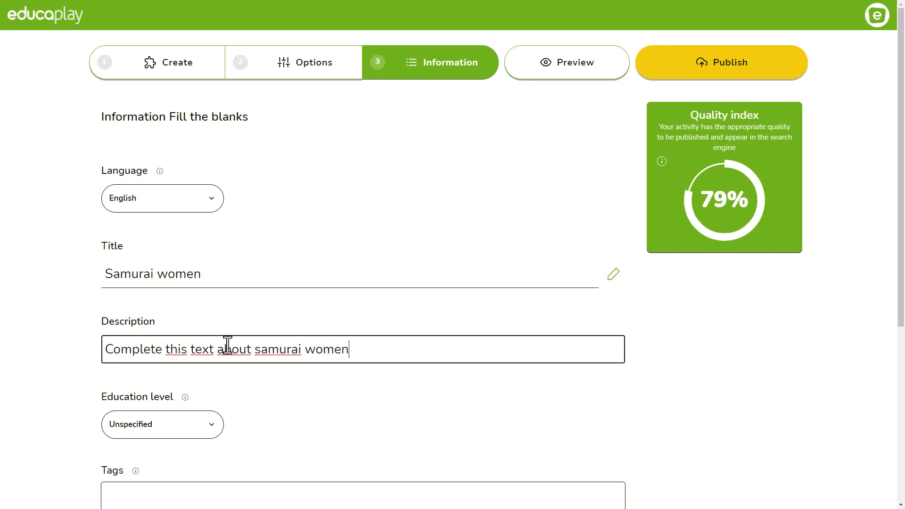
mouse_move(710, 81)
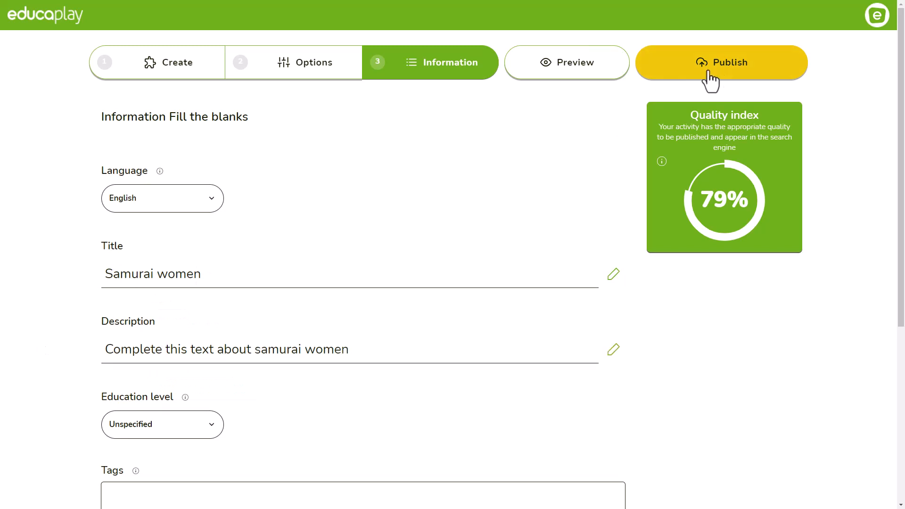
click(721, 62)
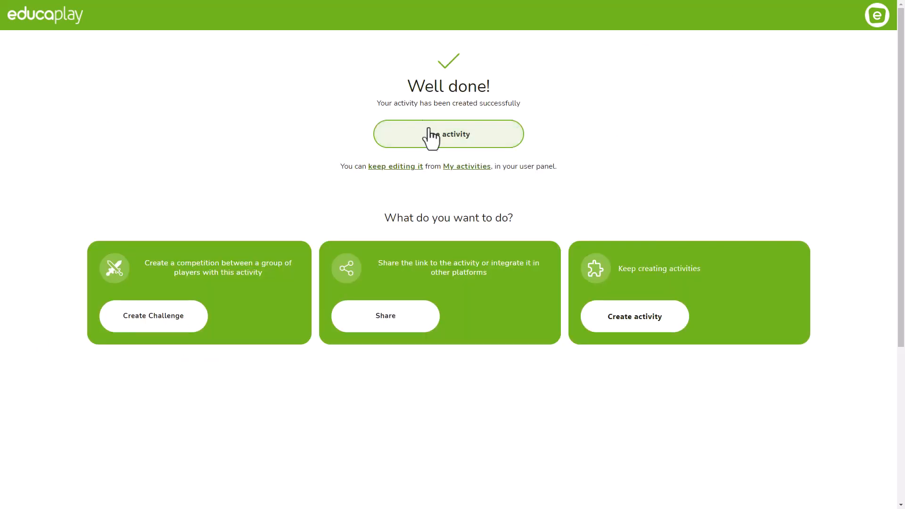
click(448, 133)
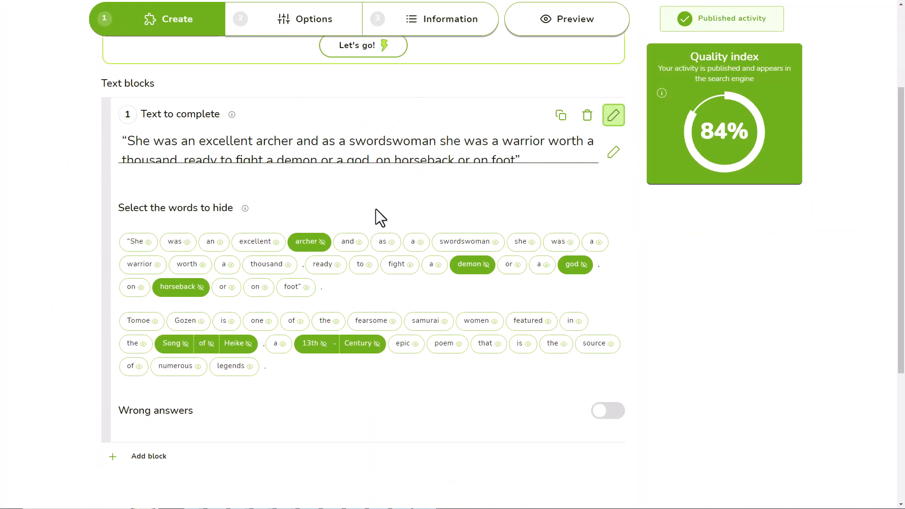
Mark 'samurai' and 'women' in the Tomoe Gozen sentence as blanks.
click(429, 320)
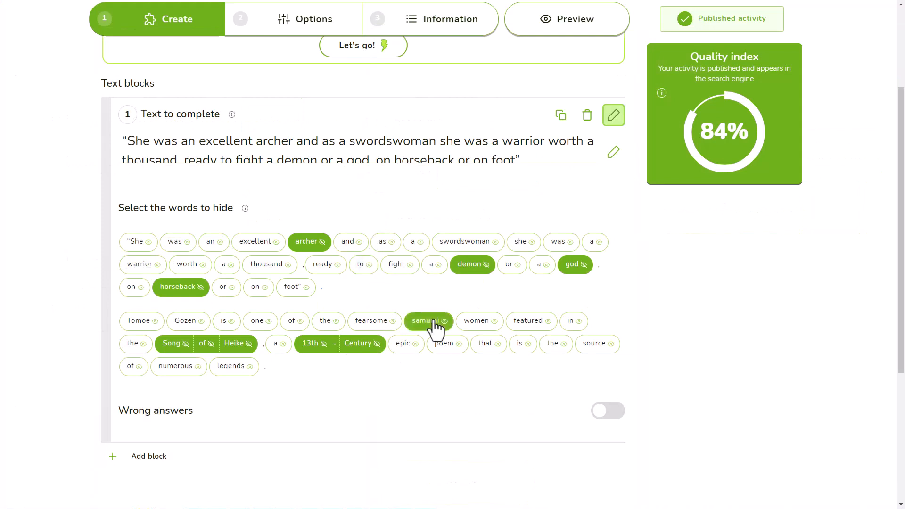
click(429, 322)
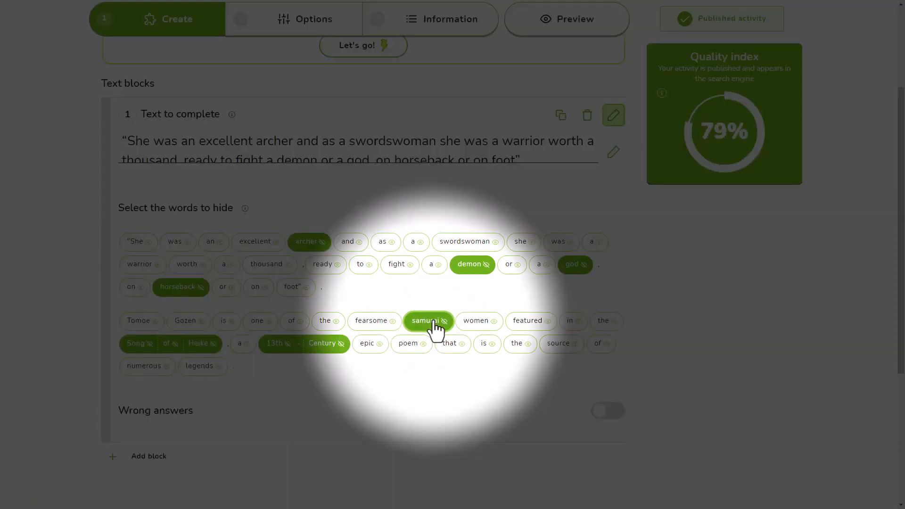
click(478, 320)
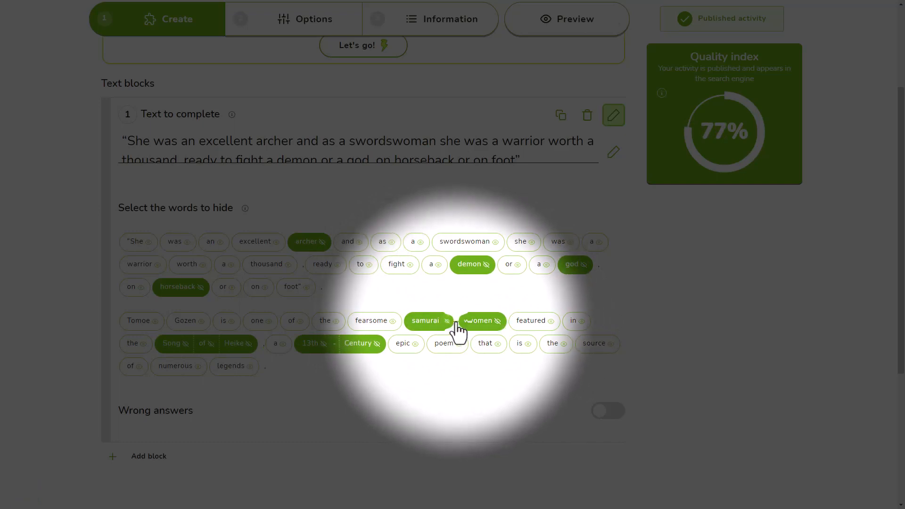
click(480, 321)
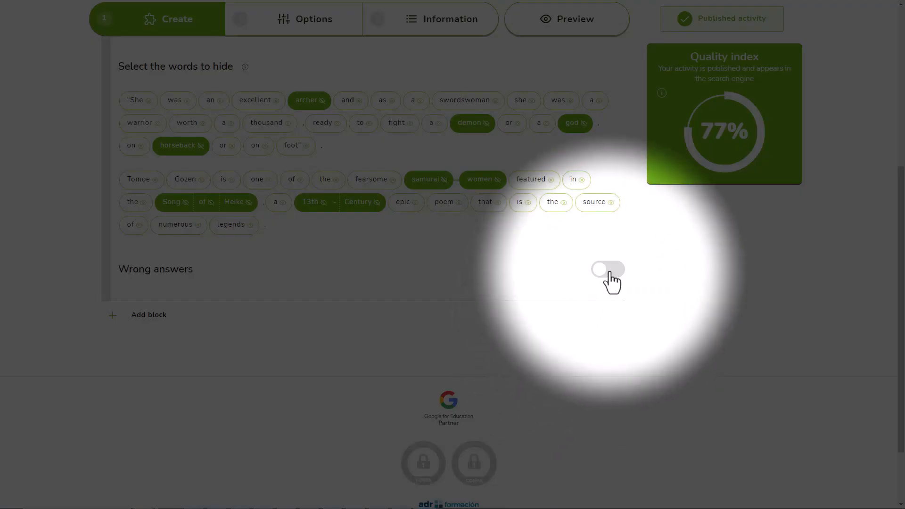
Turn on Wrong answers and add athlete, car and dog as distractors.
click(607, 270)
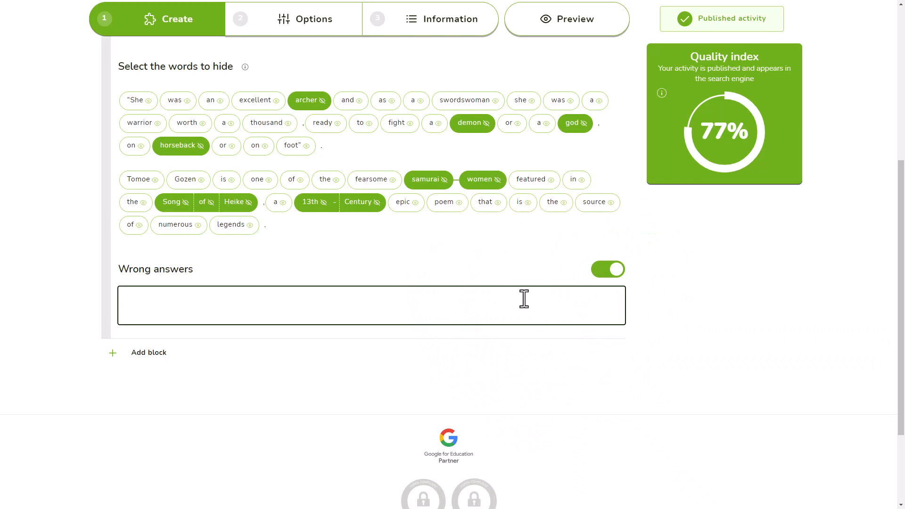
text(athlete car dog)
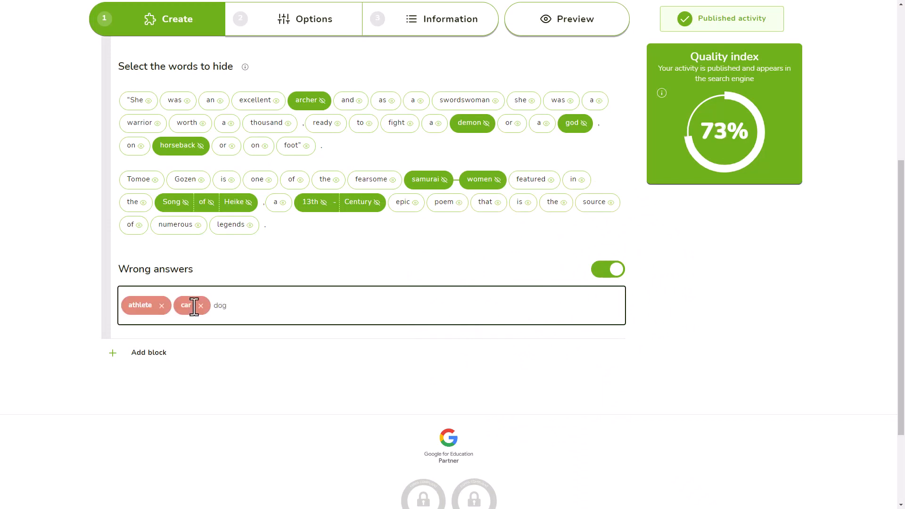
click(566, 18)
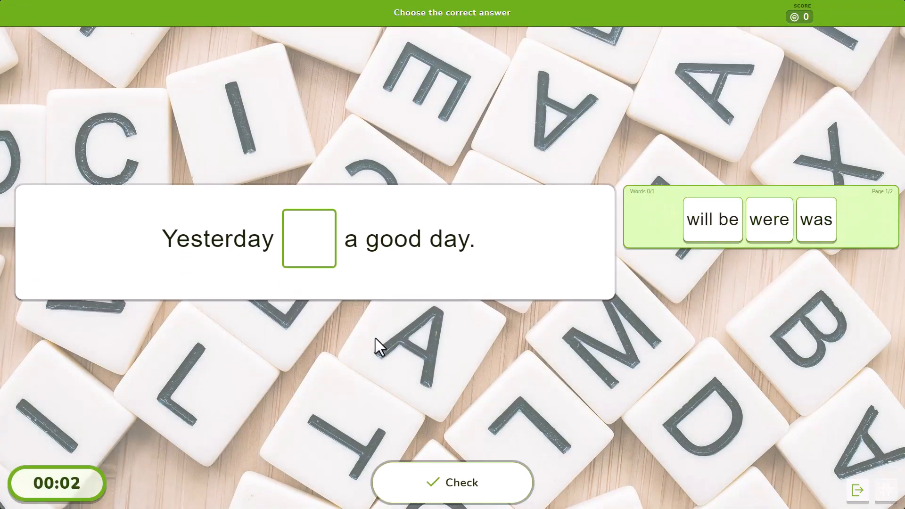
Answer 'was' and 'will be' in the demo game, checking each to win.
click(816, 219)
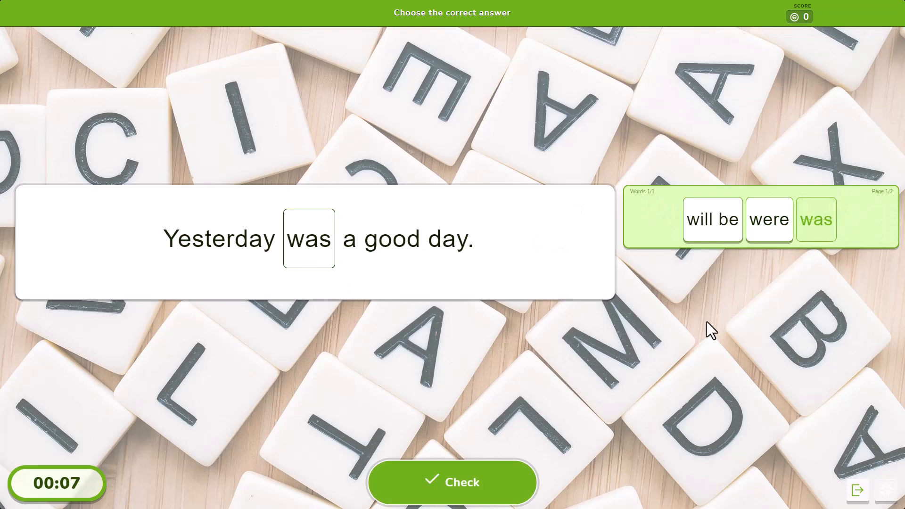
click(452, 482)
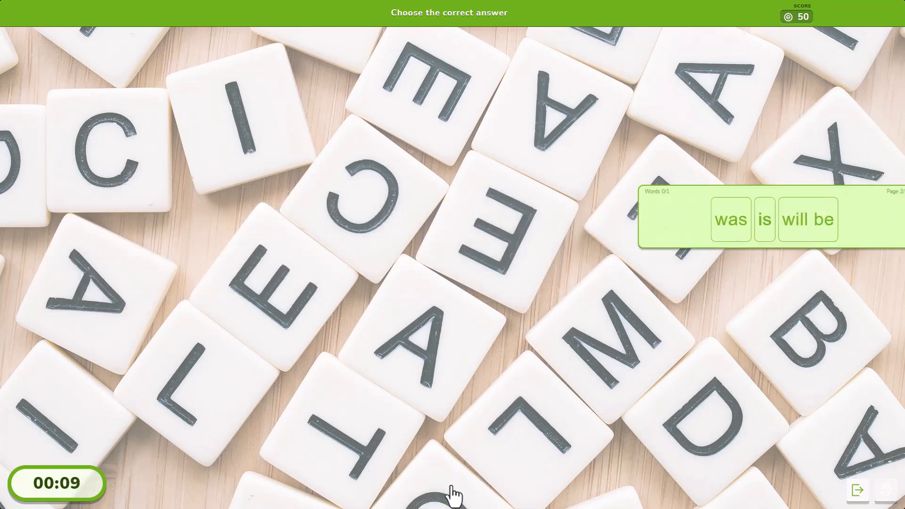
click(808, 220)
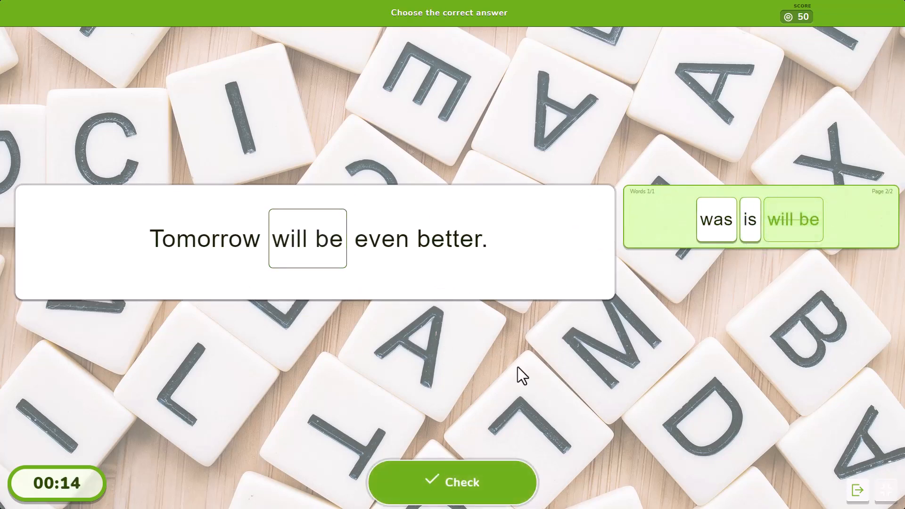
click(453, 482)
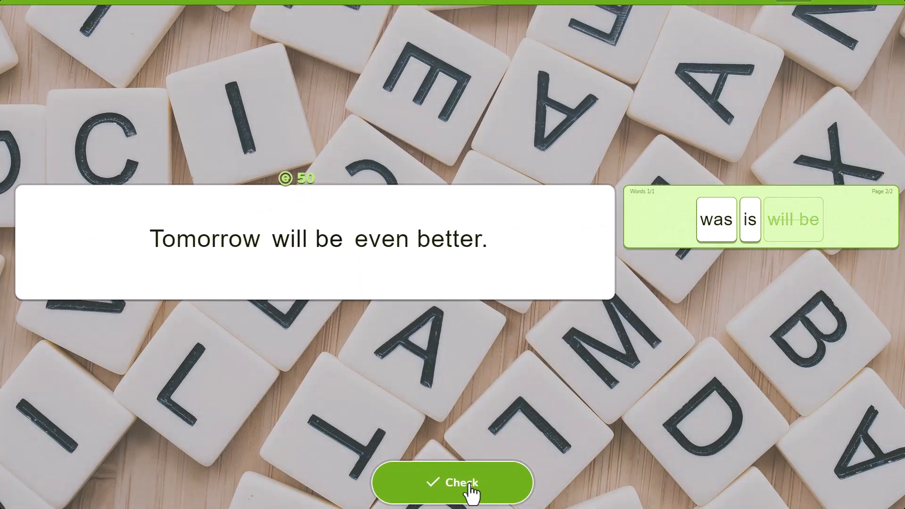
click(452, 483)
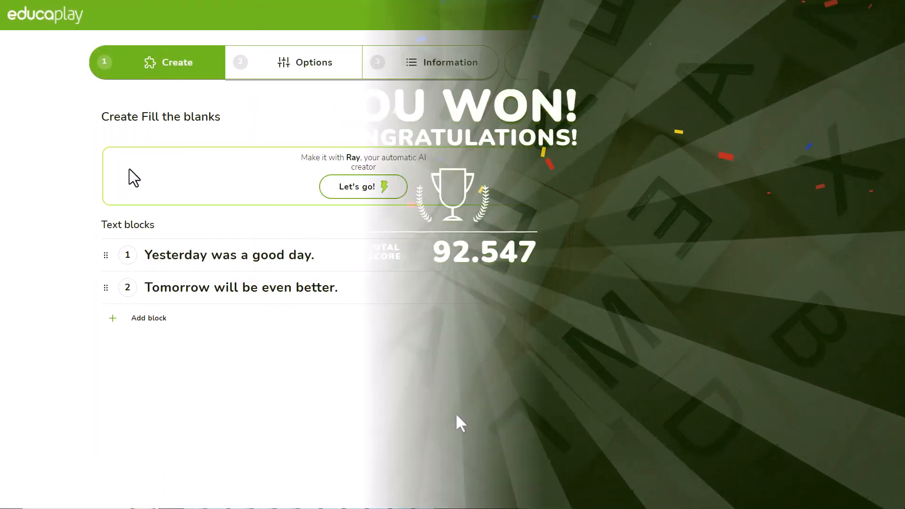
Set options to 5 lives for mistakes, 30 seconds per block, and typing mode.
click(314, 62)
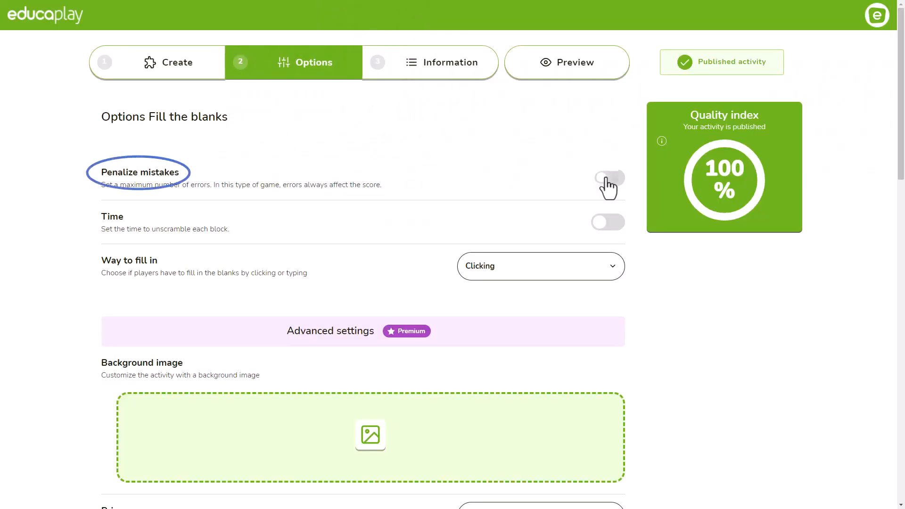
click(608, 178)
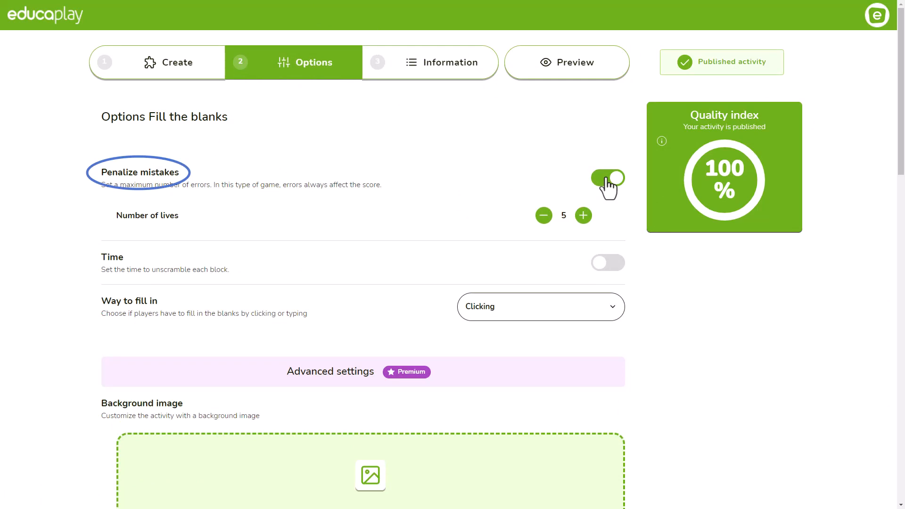
click(543, 216)
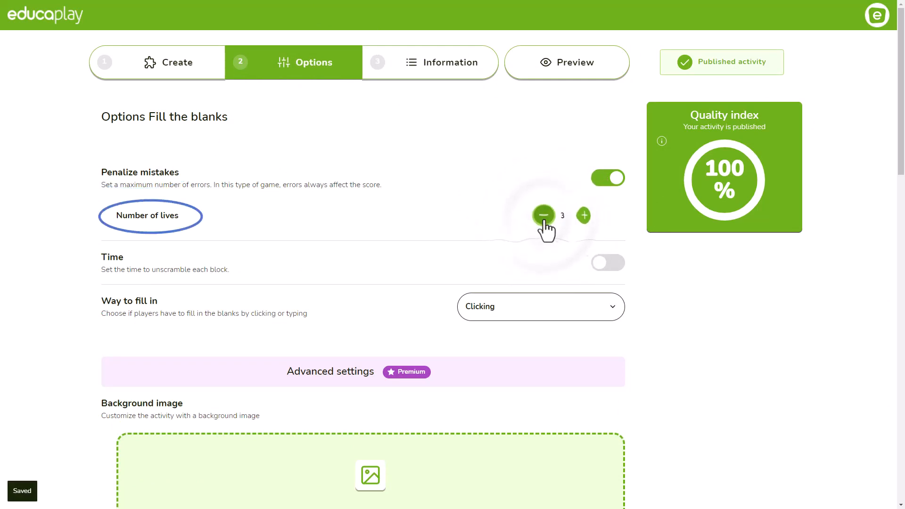
click(584, 215)
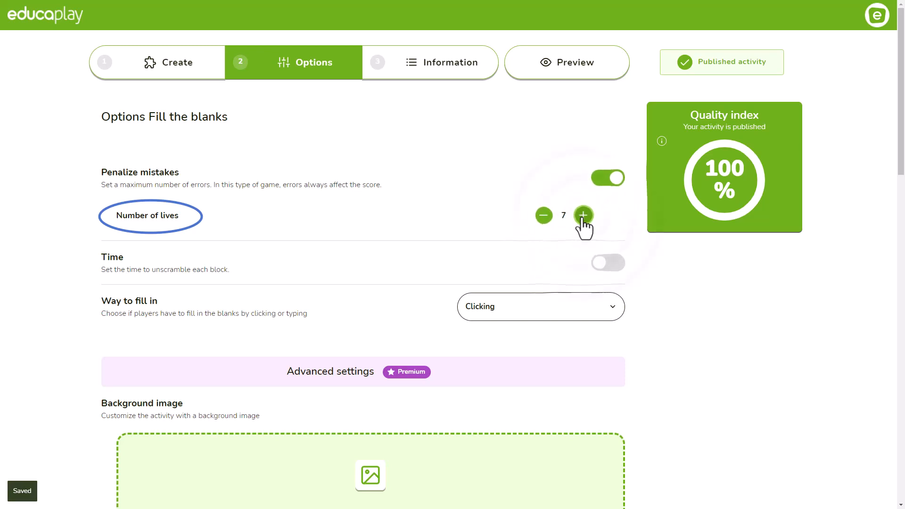
click(543, 215)
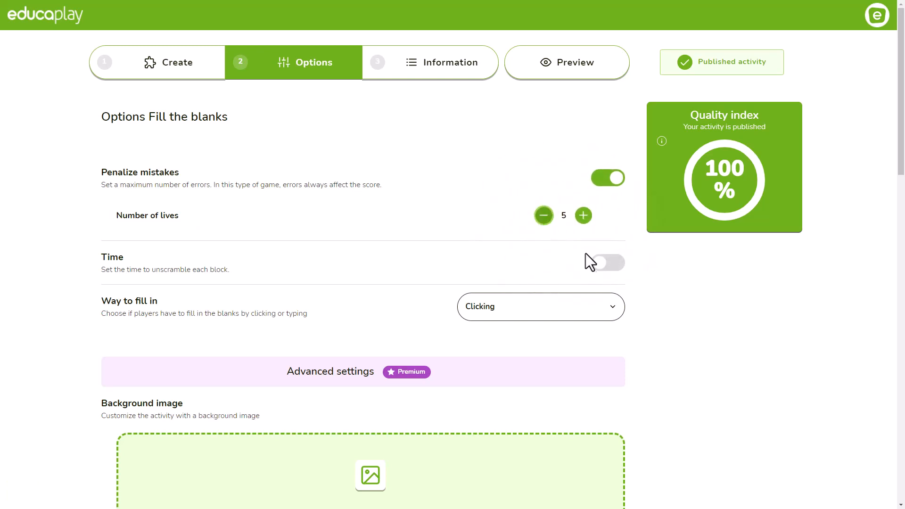
click(607, 263)
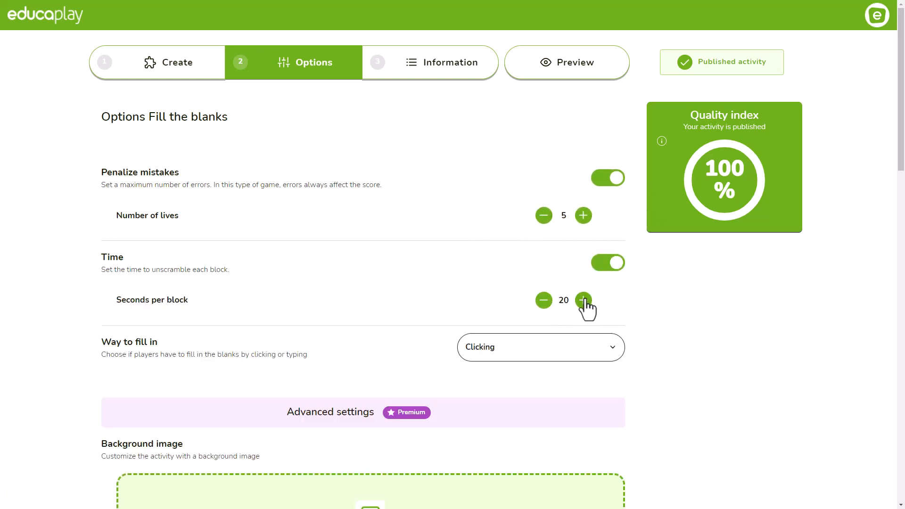
click(583, 301)
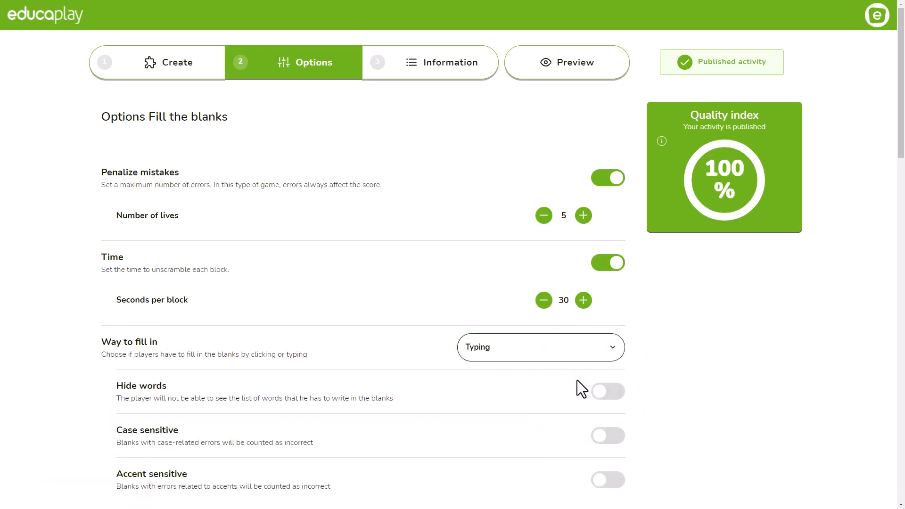
In the typing options, turn on Hide words, Case sensitive and Accent sensitive.
scroll(down, 3)
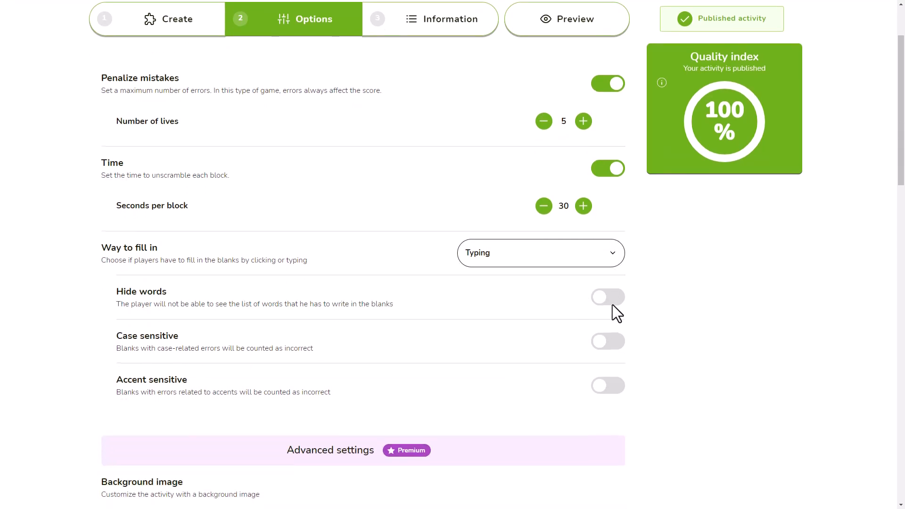
scroll(down, 3)
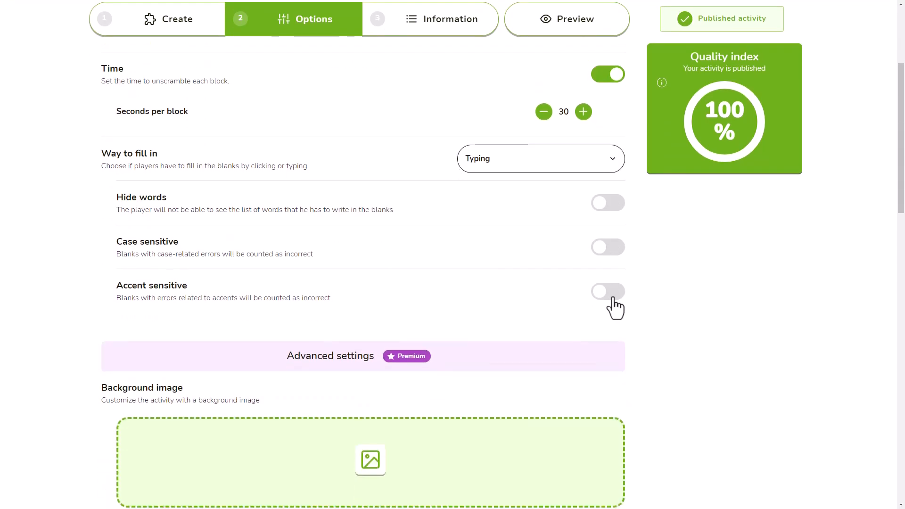
mouse_move(616, 220)
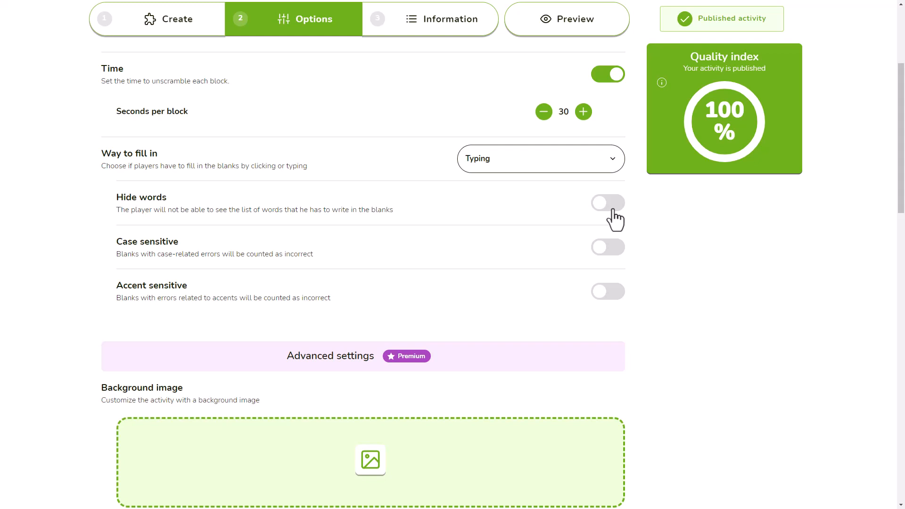
click(607, 203)
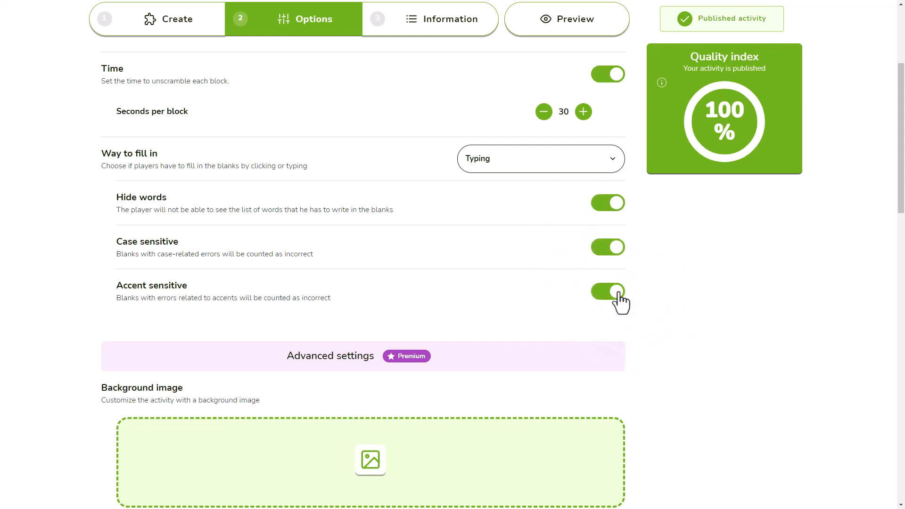
scroll(down, 3)
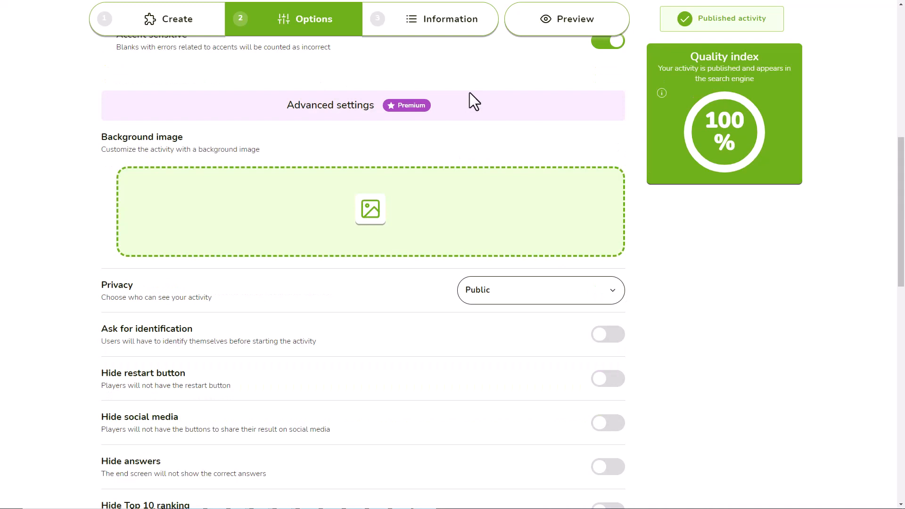
mouse_move(370, 209)
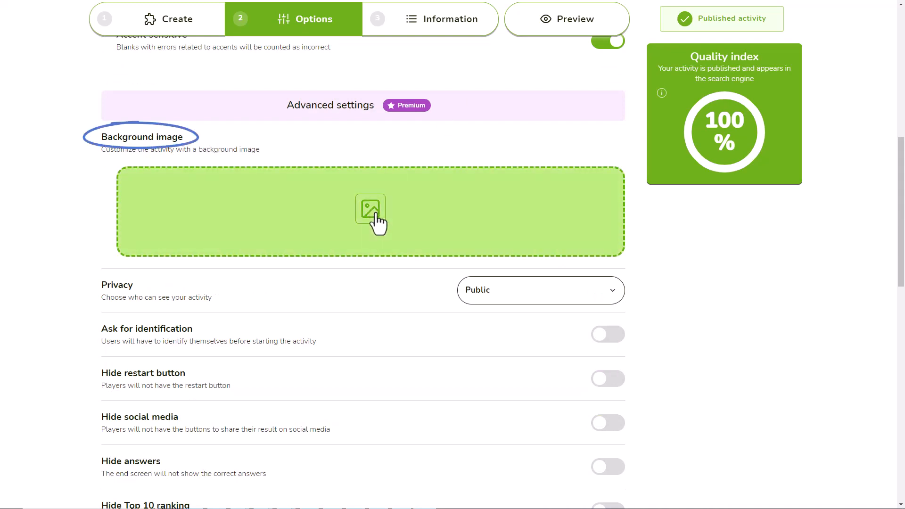
Upload a letter-tiles background image, set privacy to Unlisted, and turn on Hide answers.
click(370, 210)
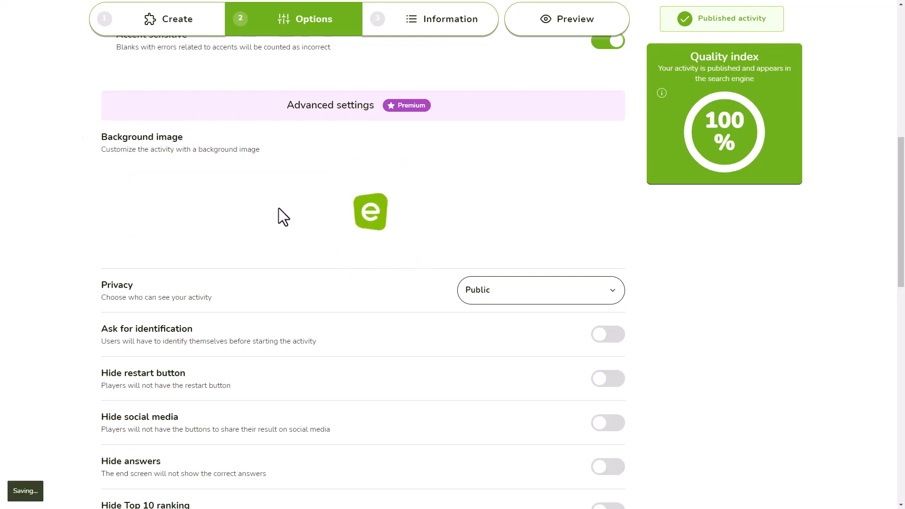
click(540, 290)
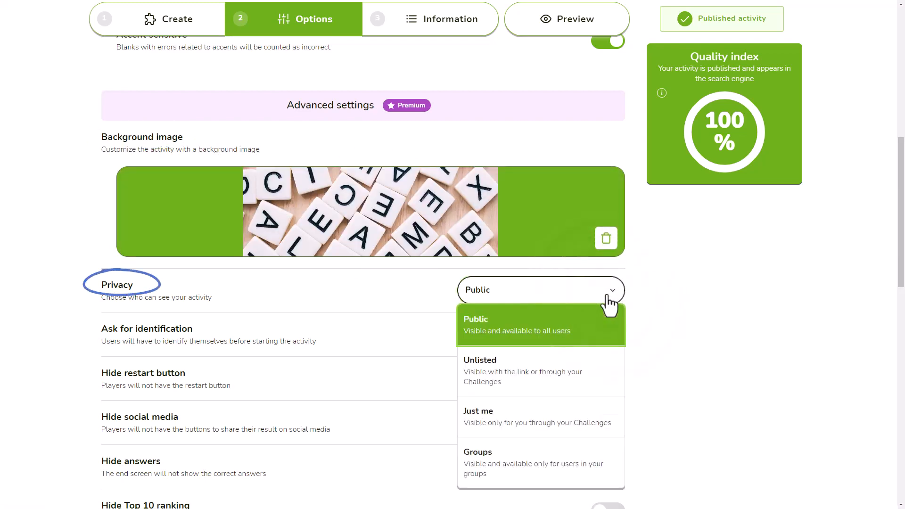
click(523, 371)
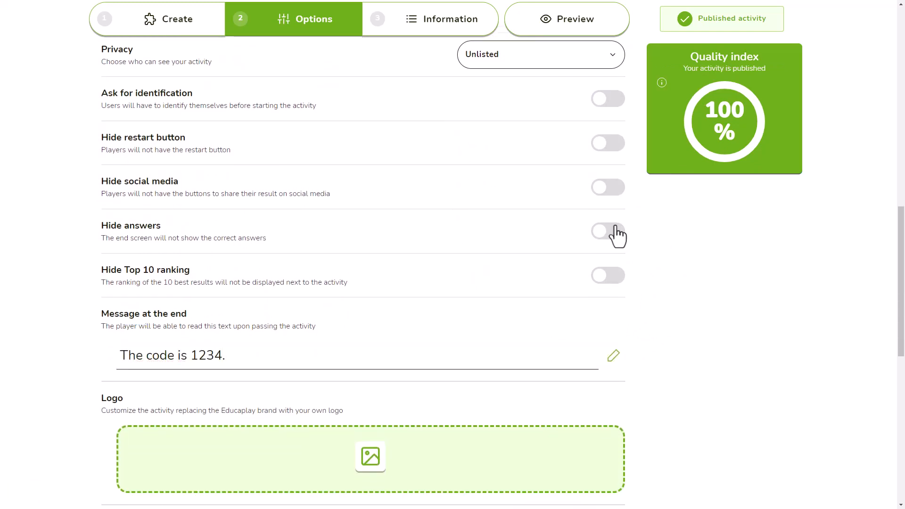
click(607, 232)
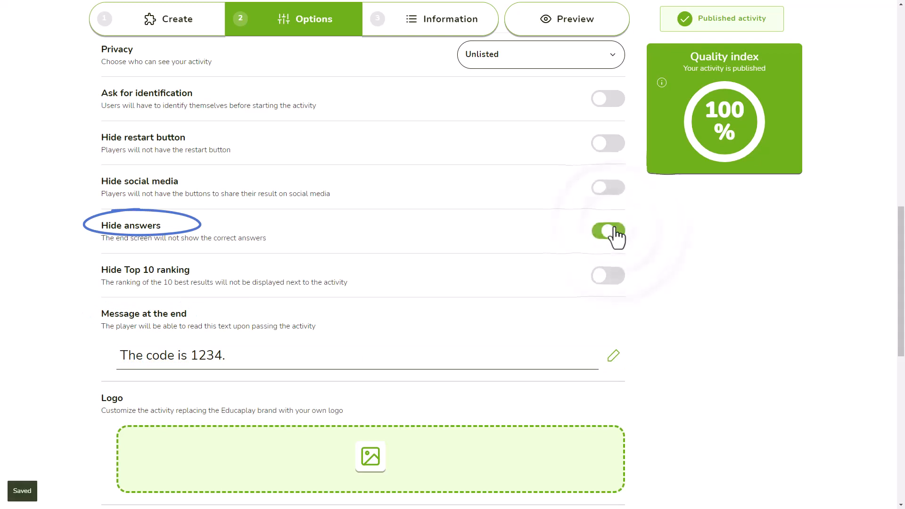
scroll(down, 3)
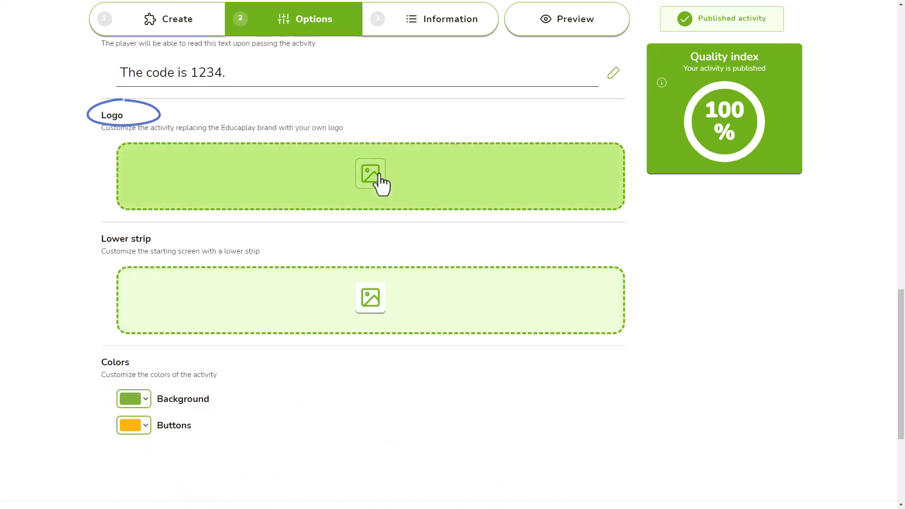
mouse_move(145, 373)
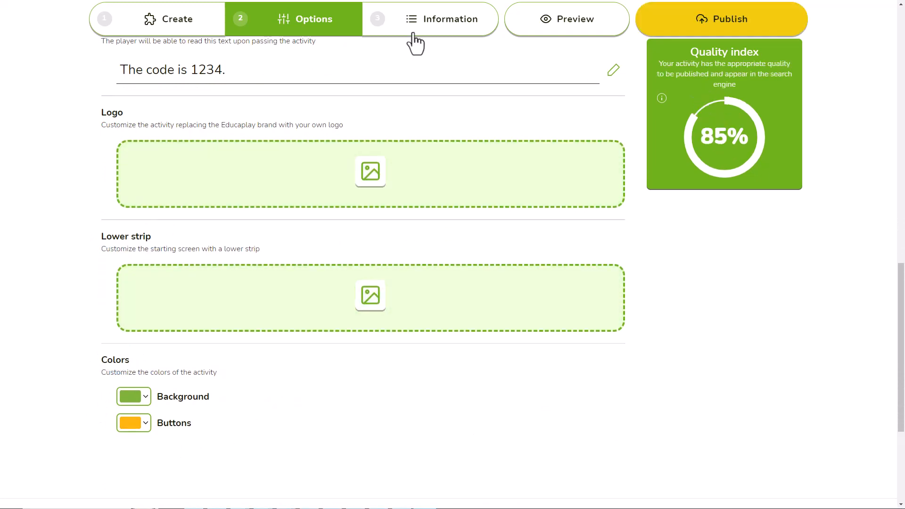
Enter a title and description, set education level to Cultura General, and add tags tag1, tag2.
click(443, 19)
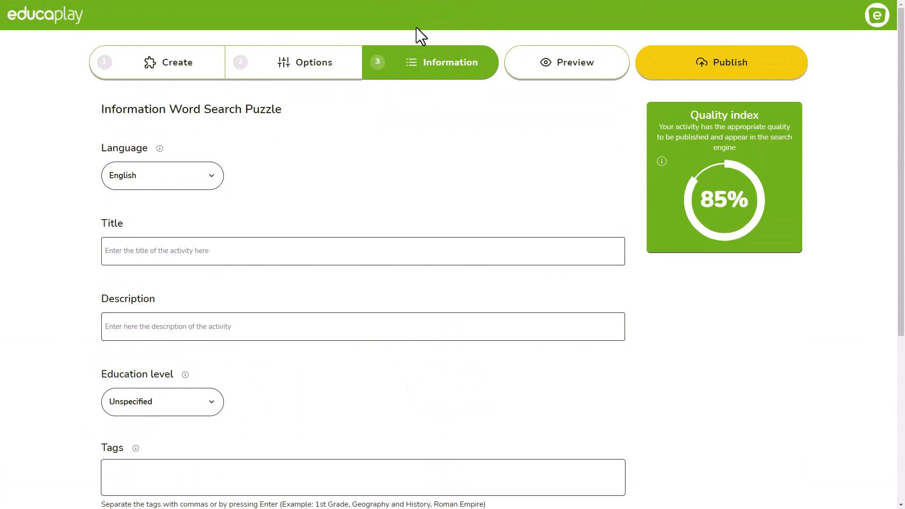
click(162, 176)
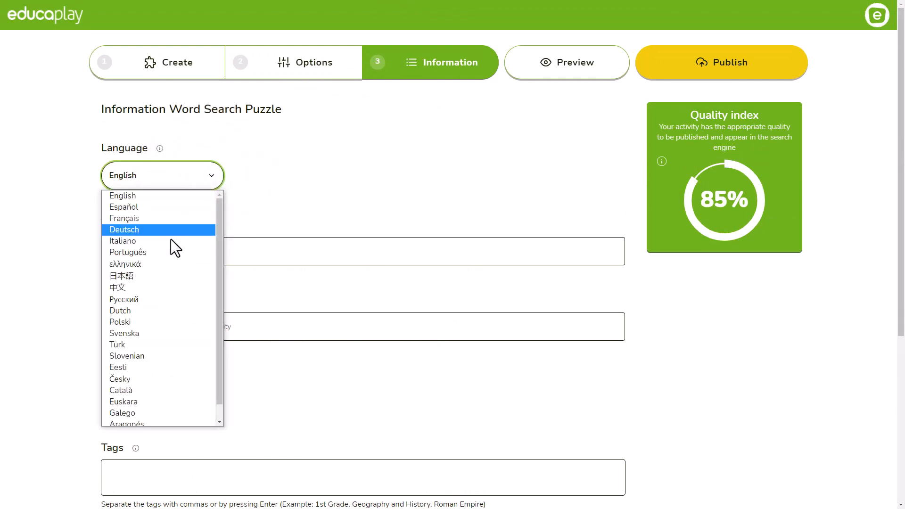
text(Title of your game)
click(363, 326)
text(A description of your game)
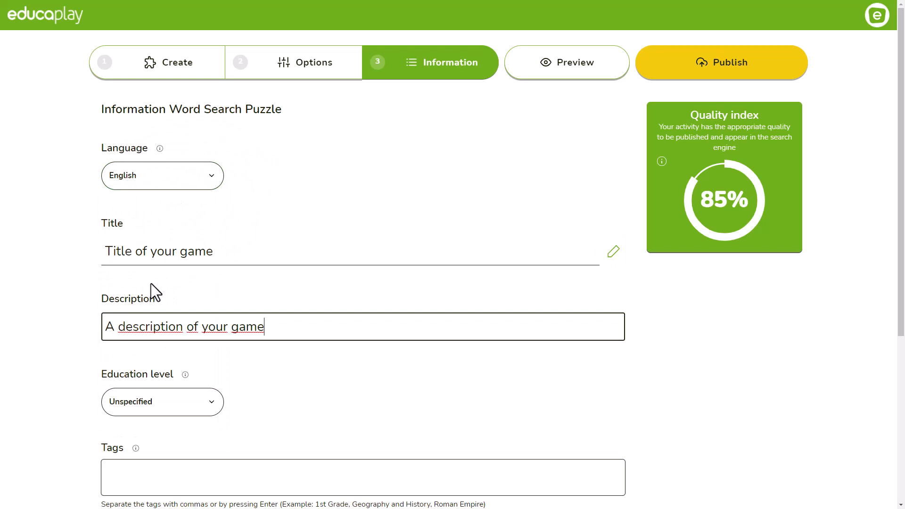
click(162, 402)
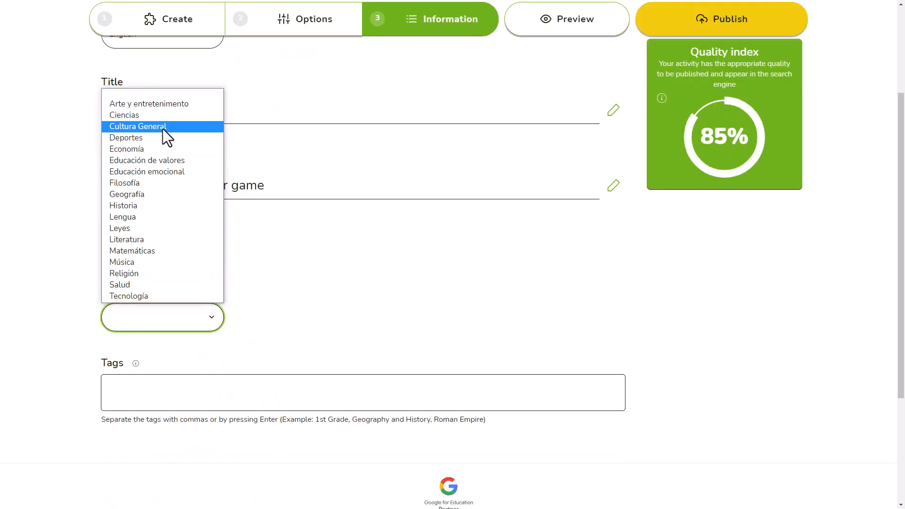
click(137, 127)
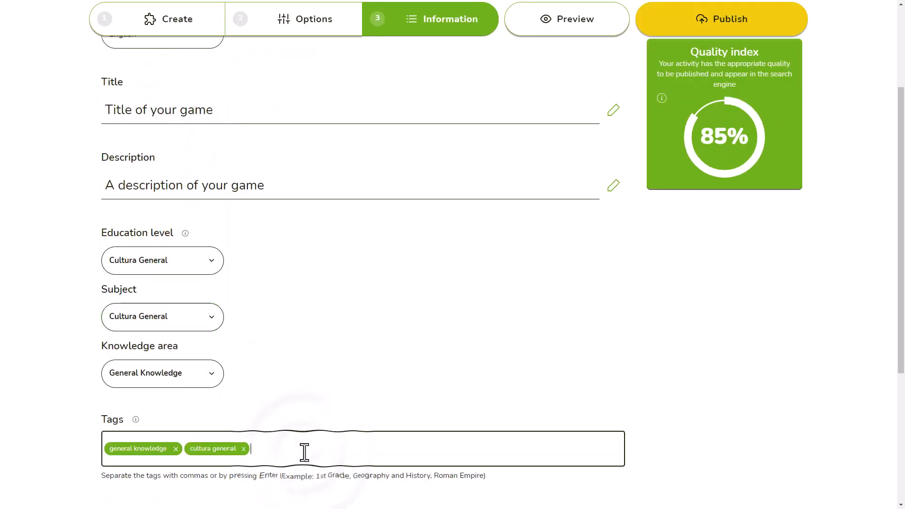
text(tag1 tag2)
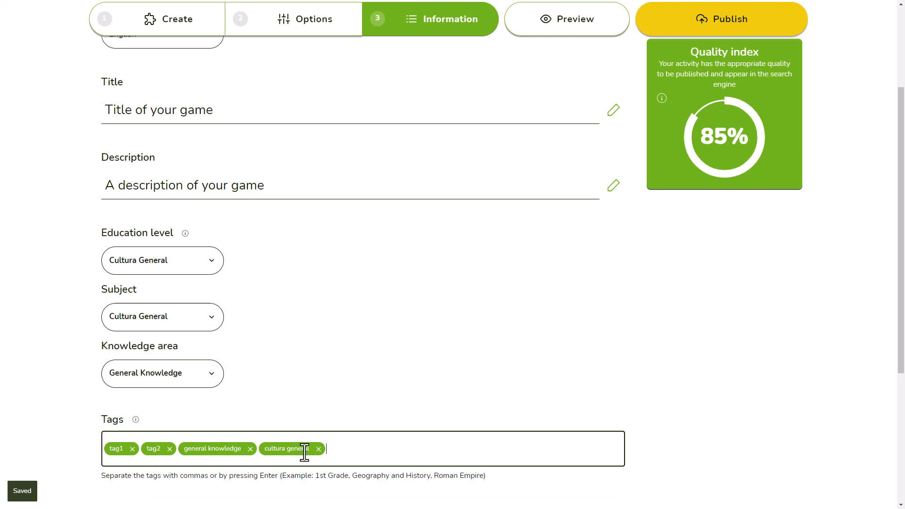
mouse_move(353, 369)
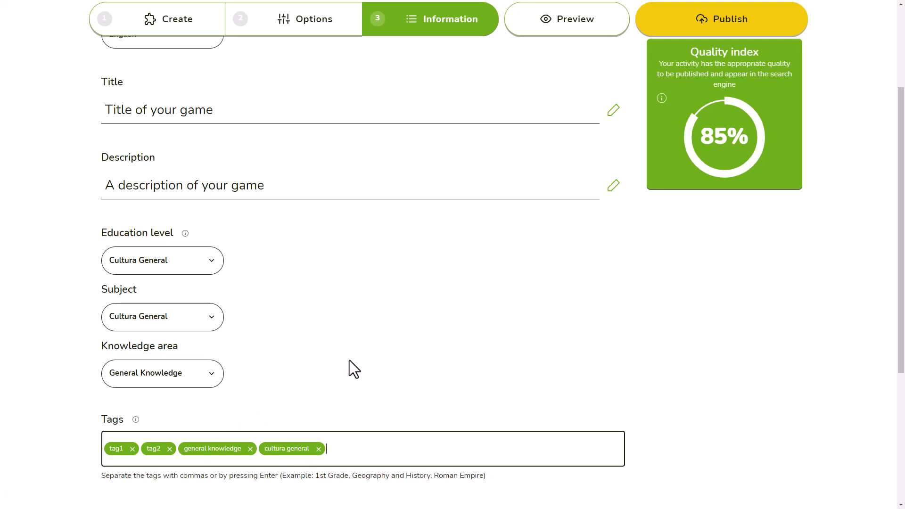
mouse_move(725, 31)
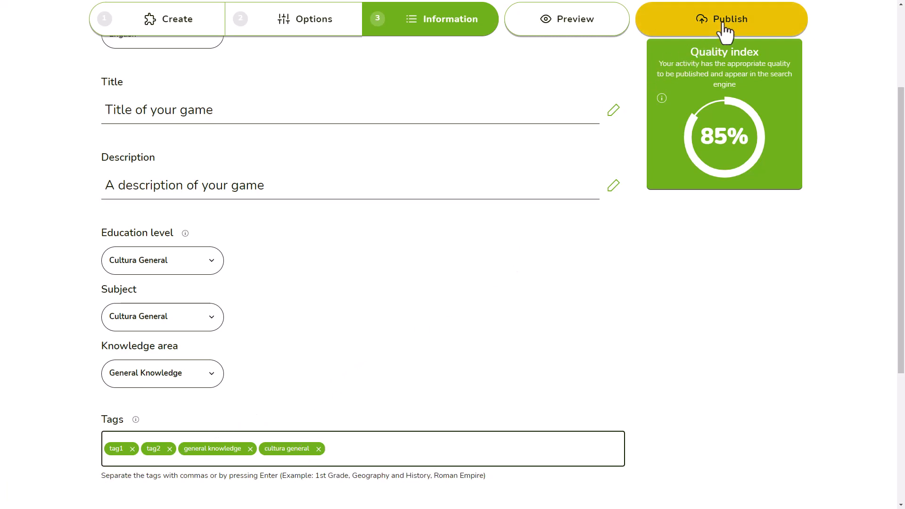
Publish the Fill in the Blanks Game, share it to Google Classroom, and open My activities.
click(721, 19)
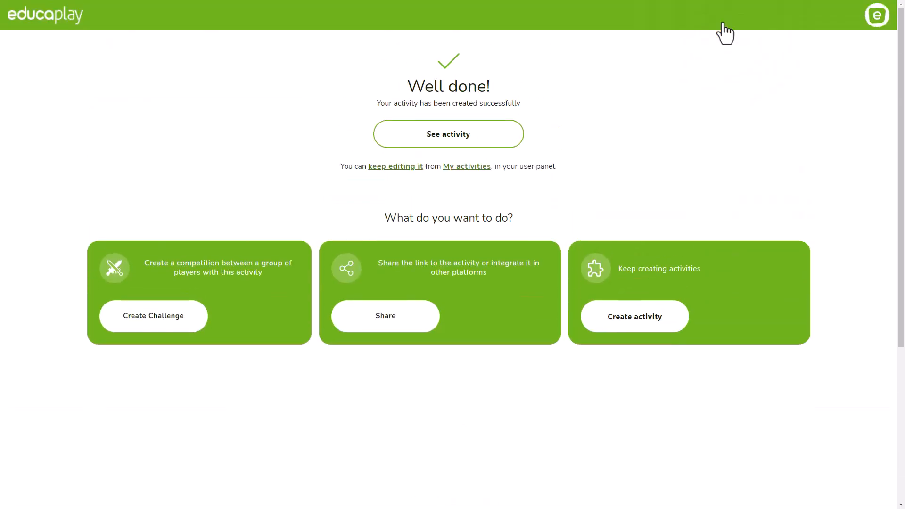
mouse_move(643, 271)
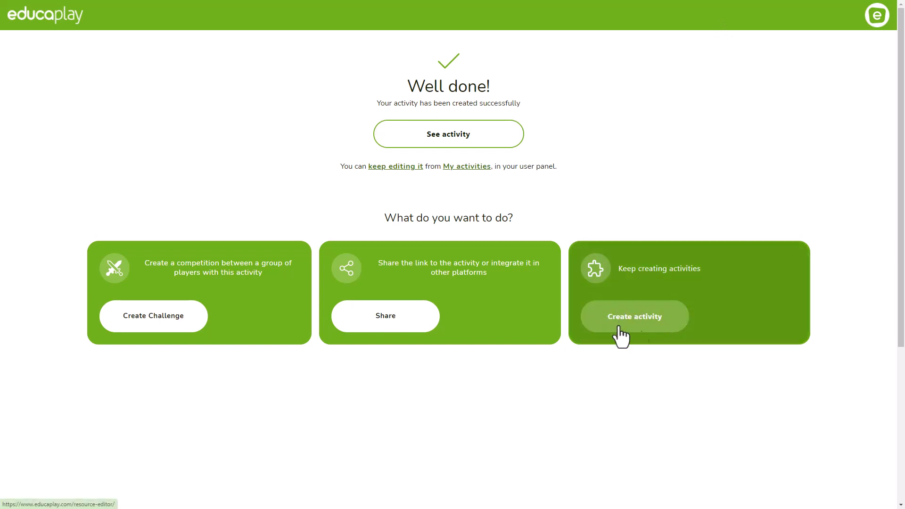
mouse_move(448, 134)
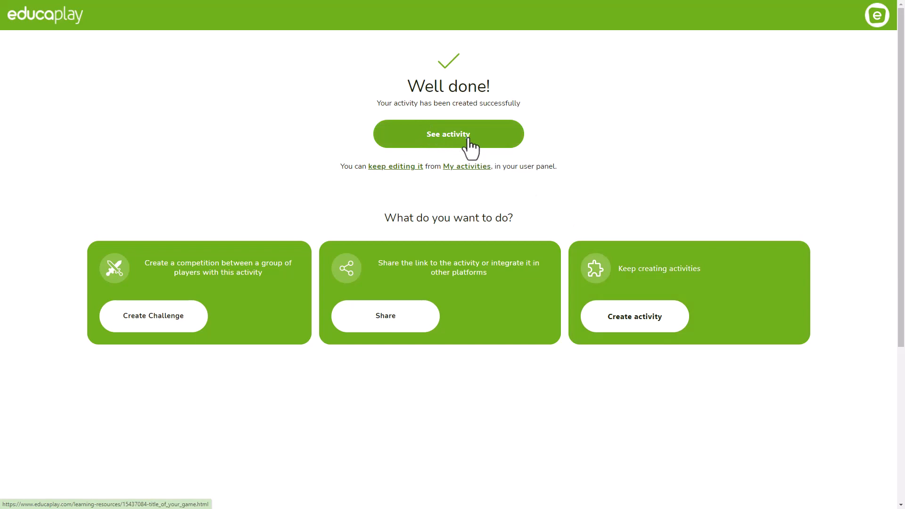
mouse_move(432, 190)
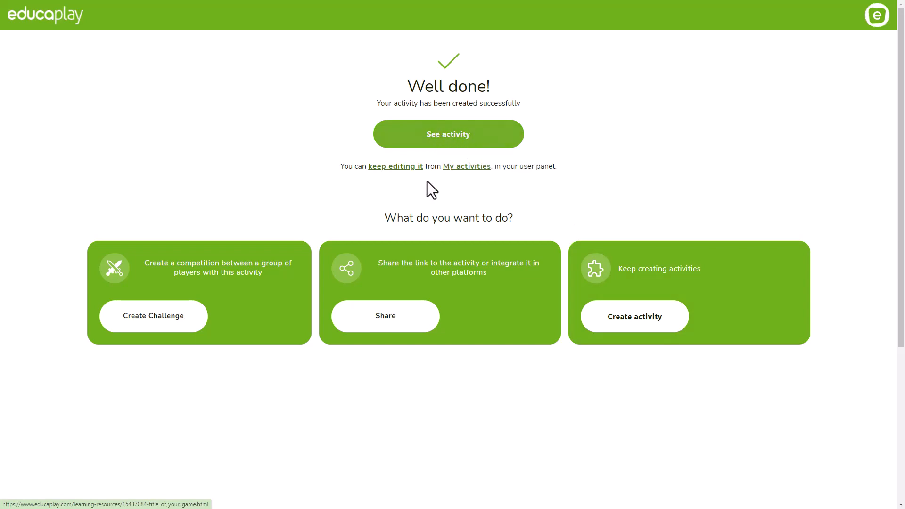
click(385, 316)
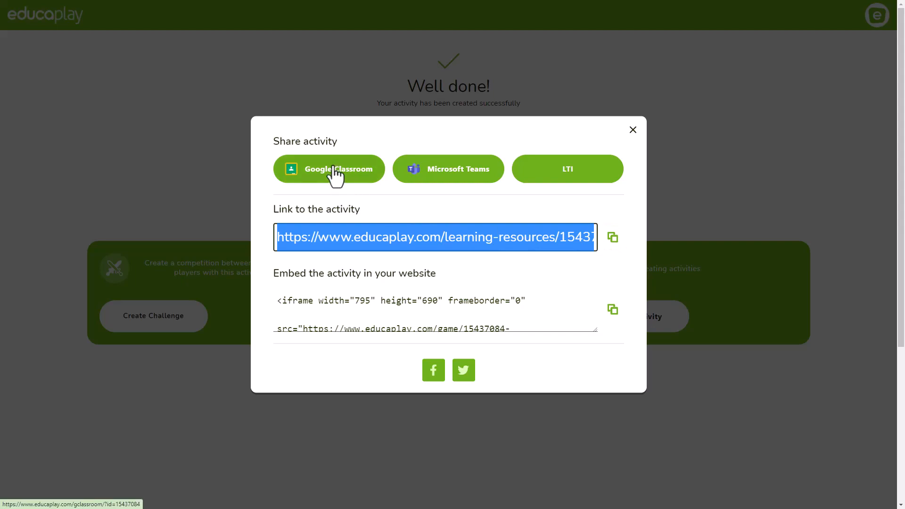
click(632, 129)
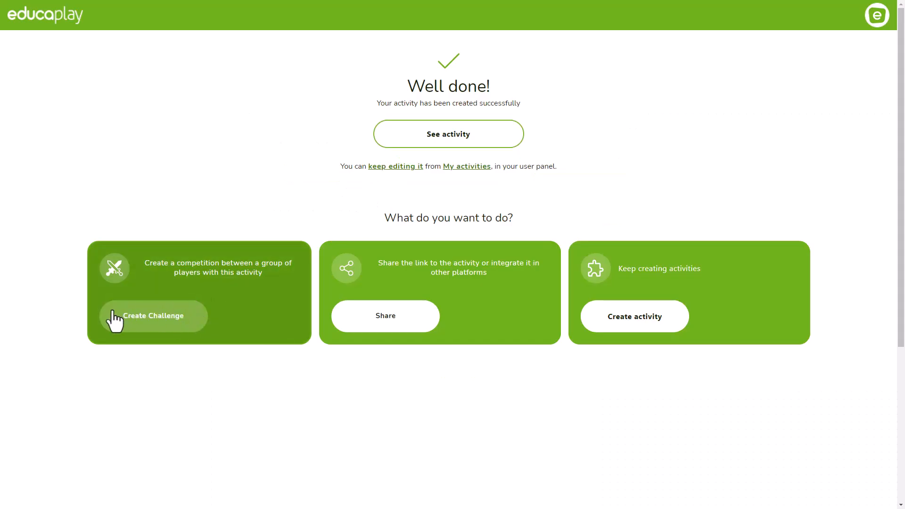
mouse_move(156, 329)
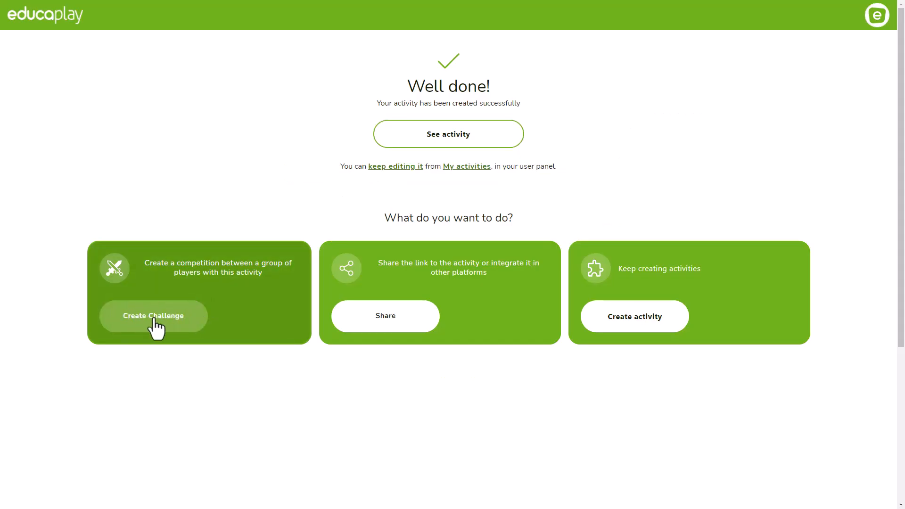
mouse_move(409, 179)
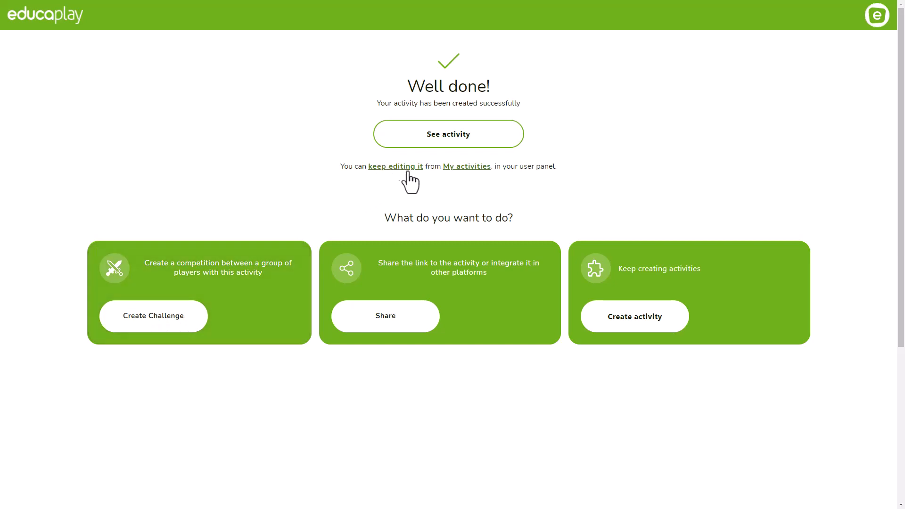
mouse_move(877, 15)
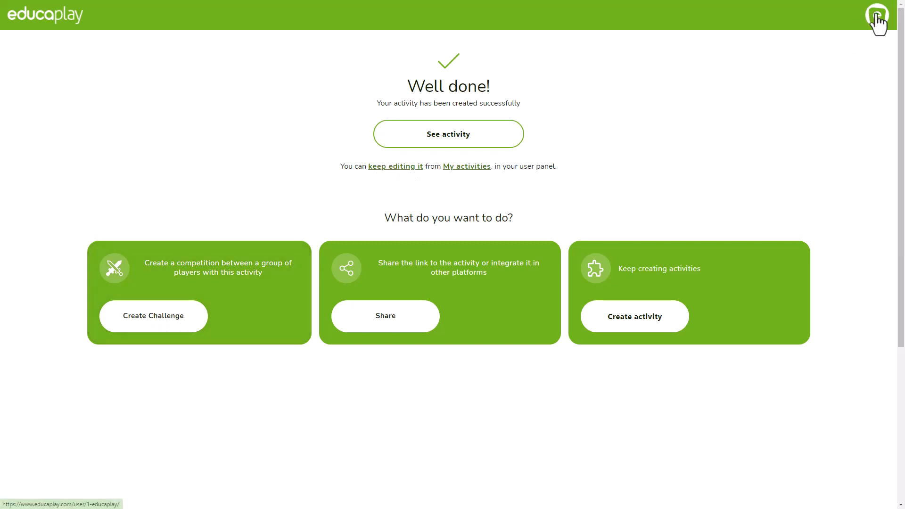
click(876, 15)
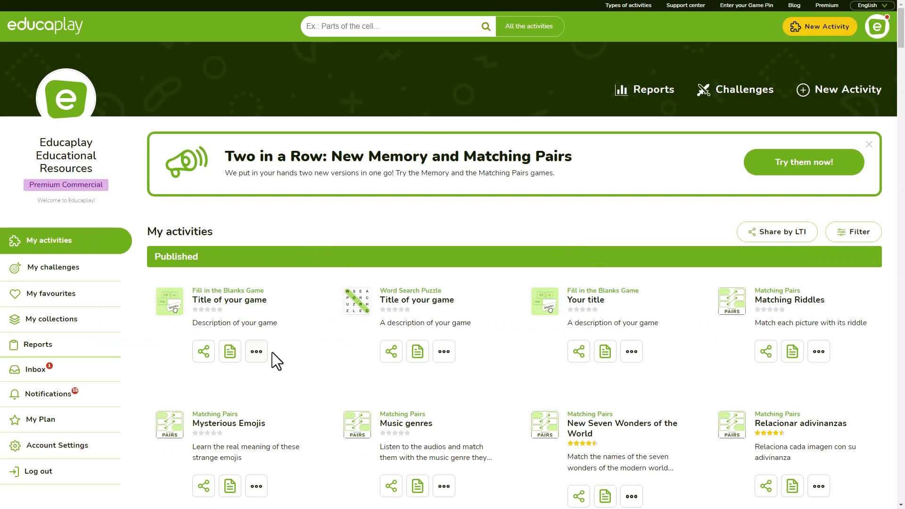
mouse_move(250, 370)
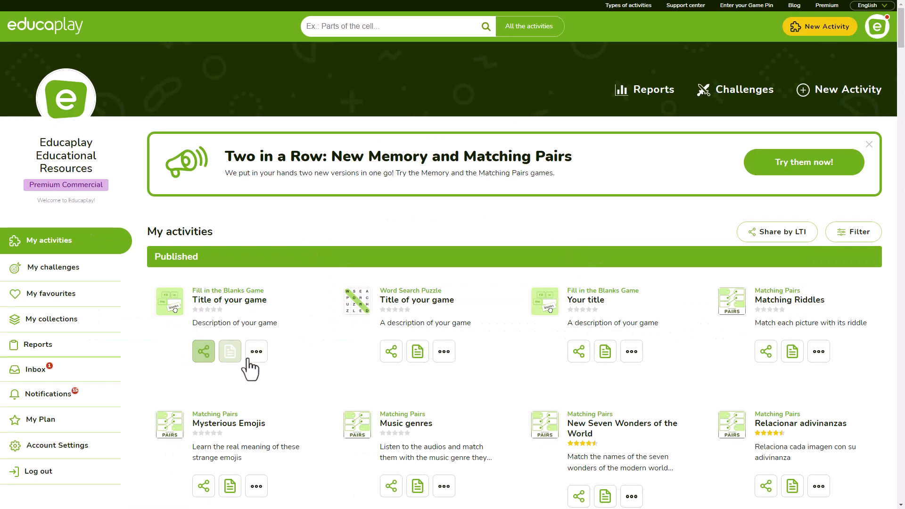